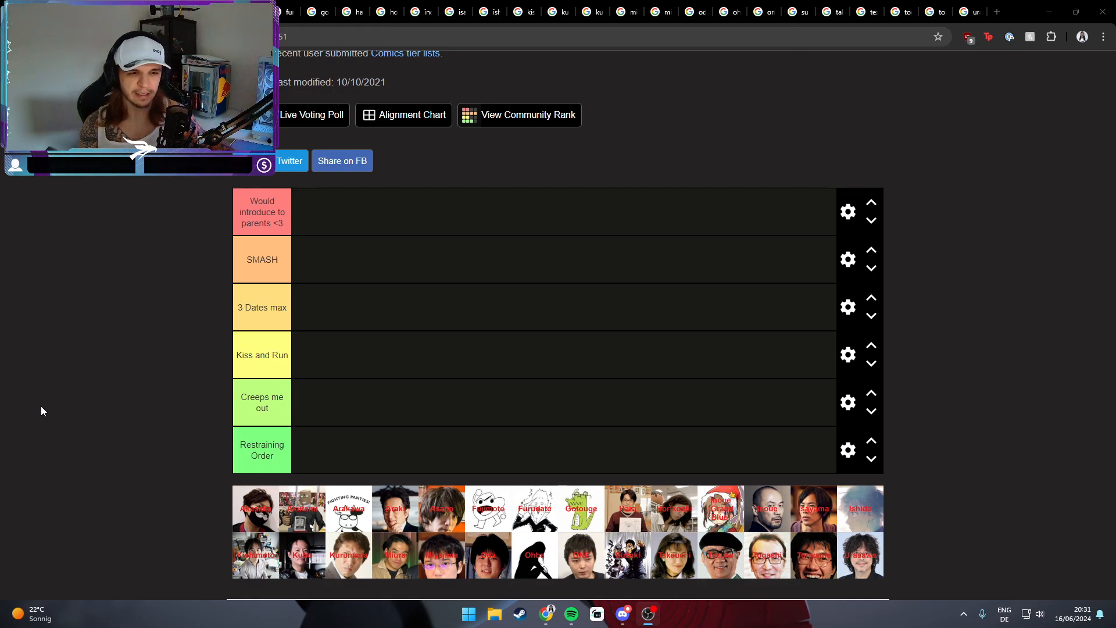
mouse_move(50, 415)
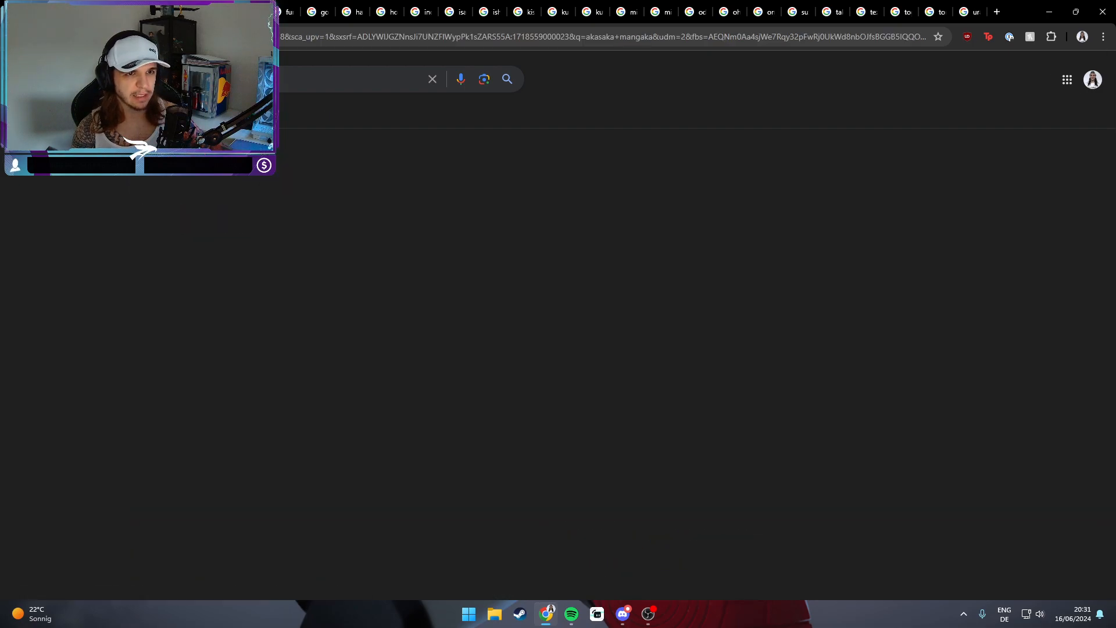
Preview image results of Aka Akasaka and Gege Akutami in Google Images
click(272, 230)
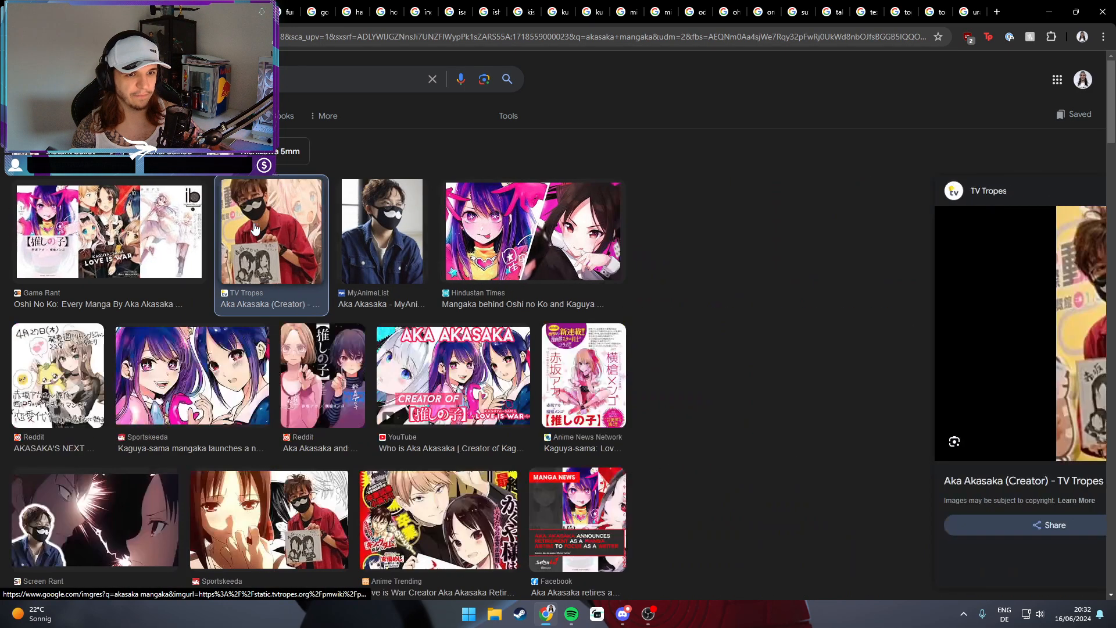
click(381, 232)
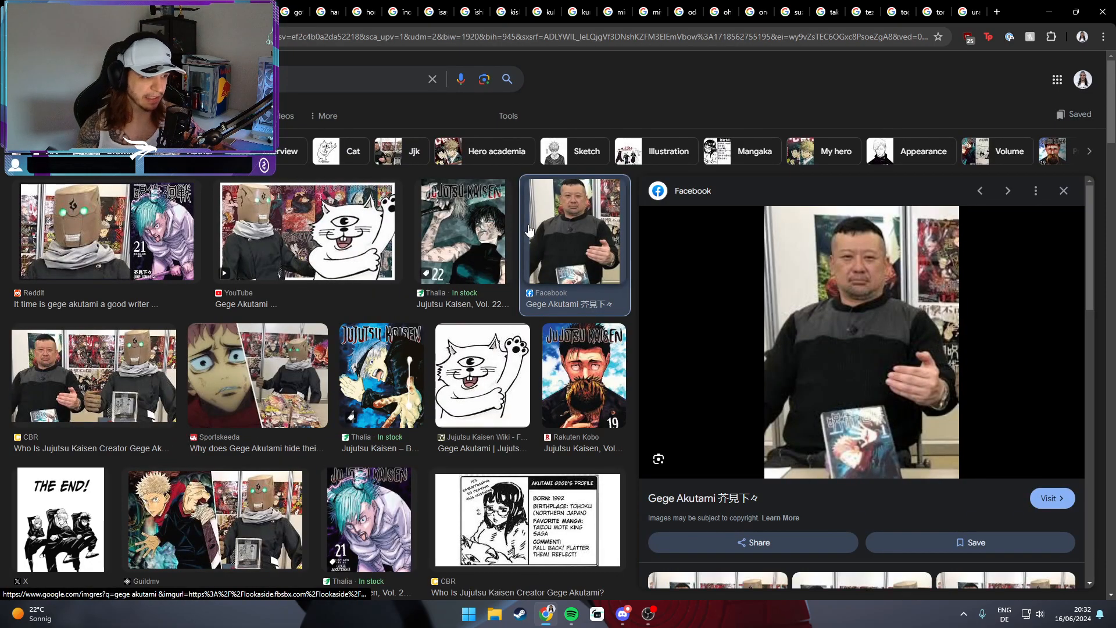
click(93, 375)
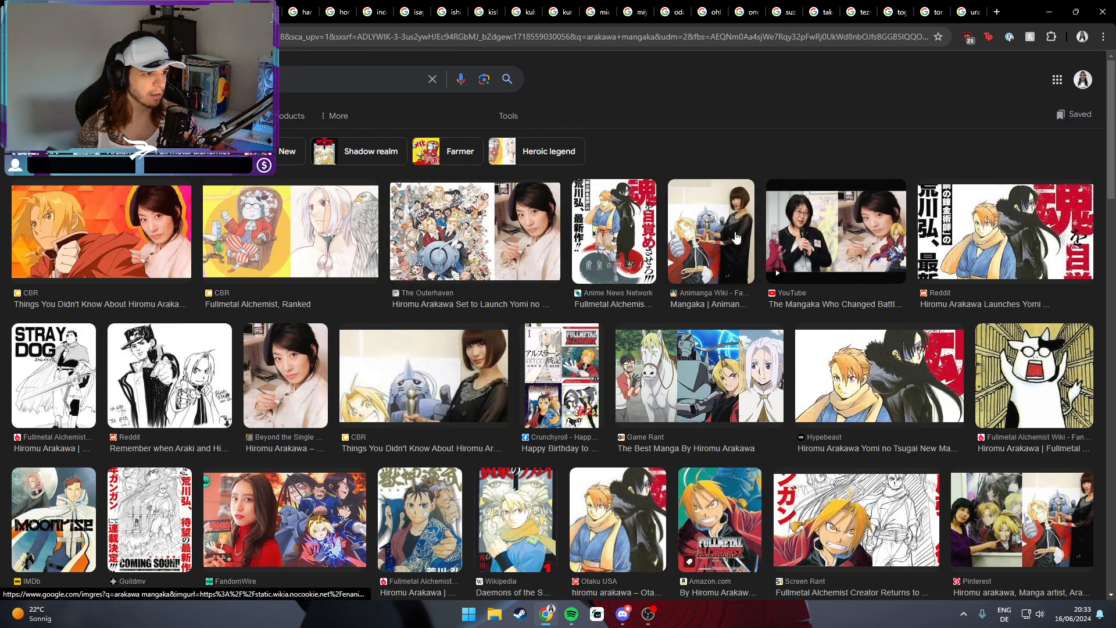
Preview Hiromu Arakawa's photo and the Reddit and Pinterest photos of Hirohiko Araki
click(710, 232)
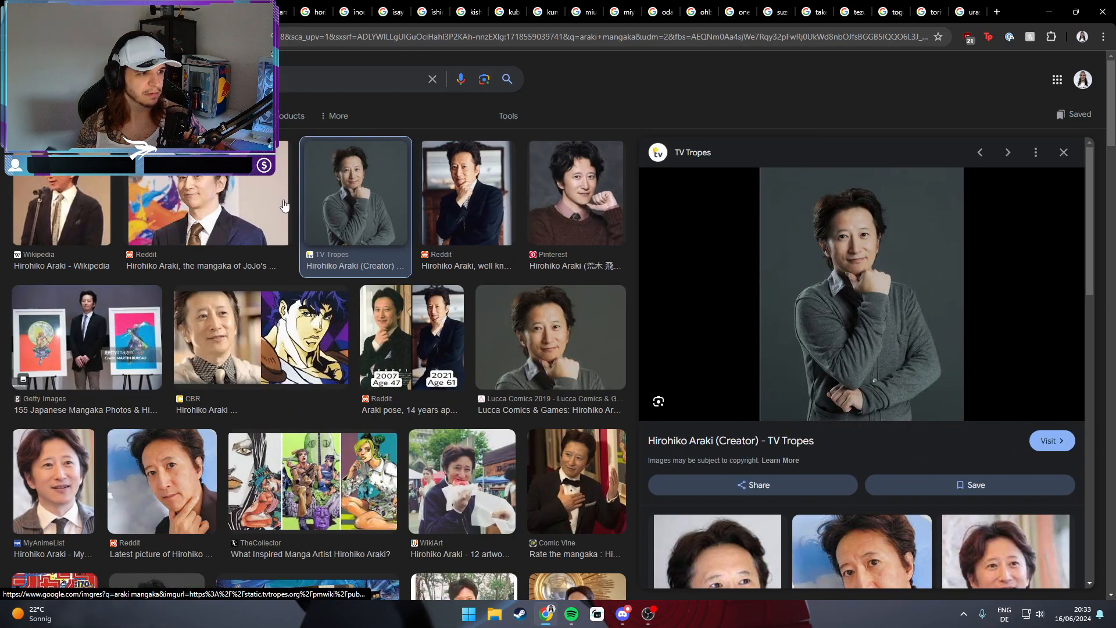
click(207, 207)
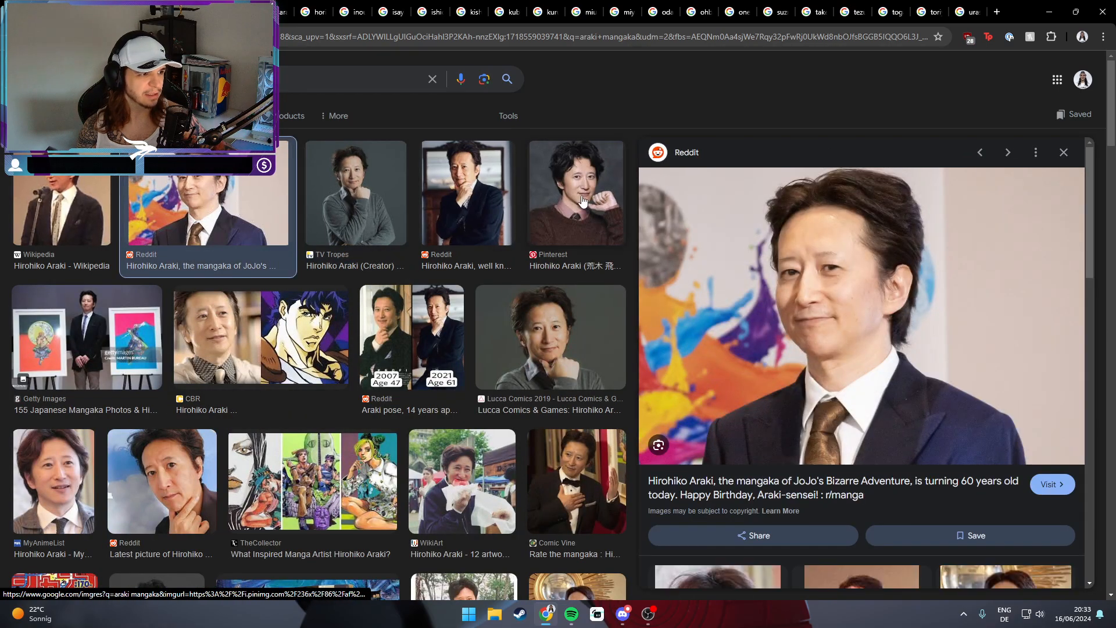
click(575, 192)
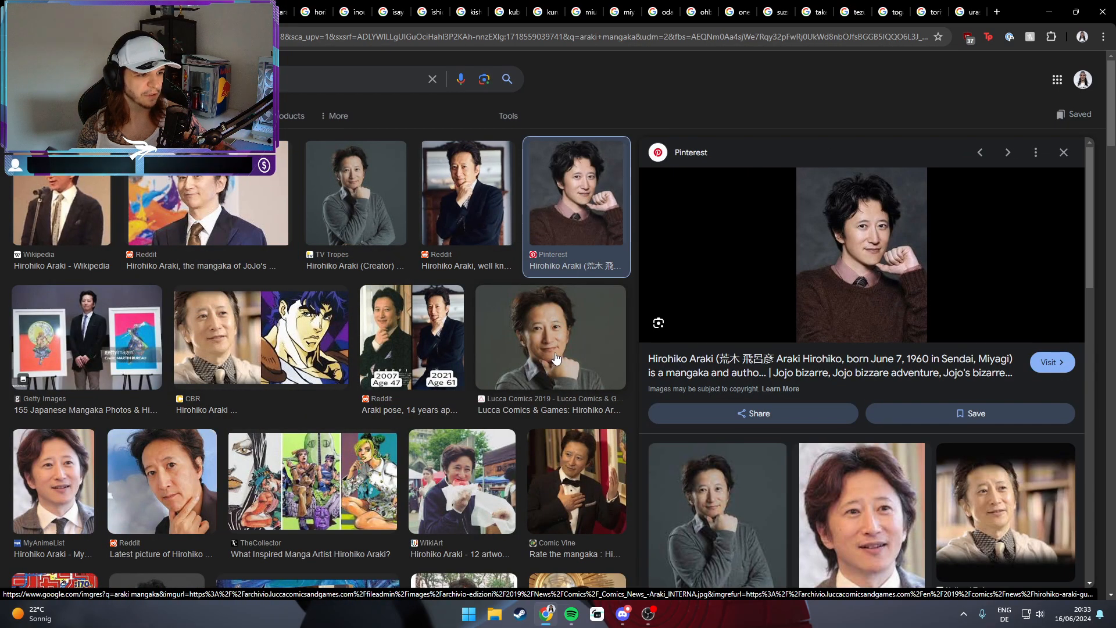
click(549, 336)
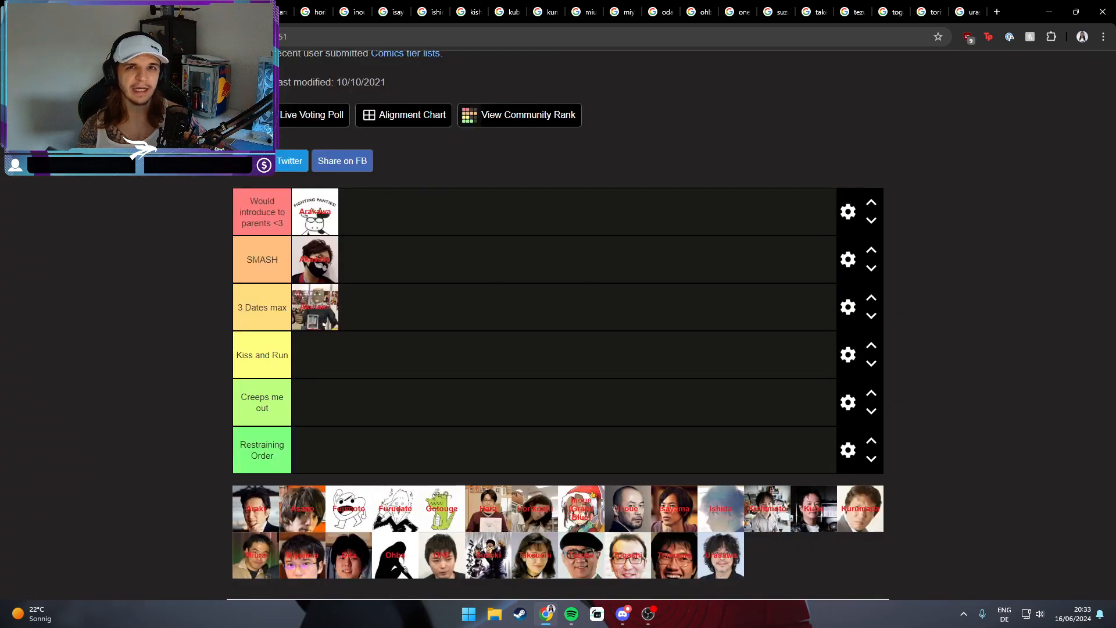
Drag Araki's portrait into the top 'Would introduce to parents' tier beside Arakawa
drag(256, 508, 374, 209)
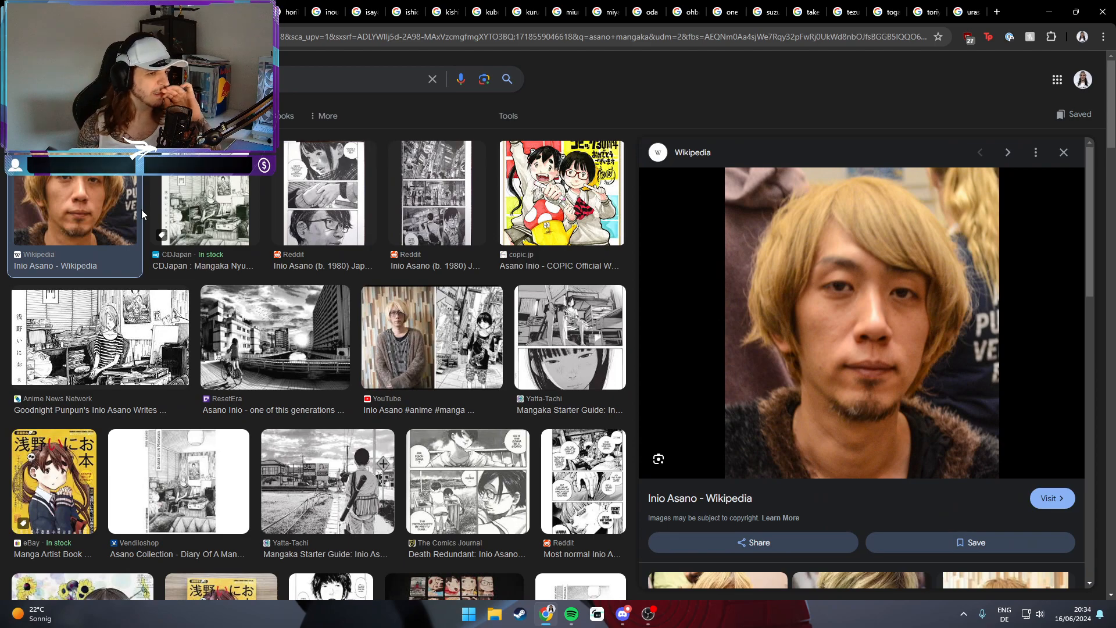
Leave the Inio Asano image results and return to the tier list
click(431, 336)
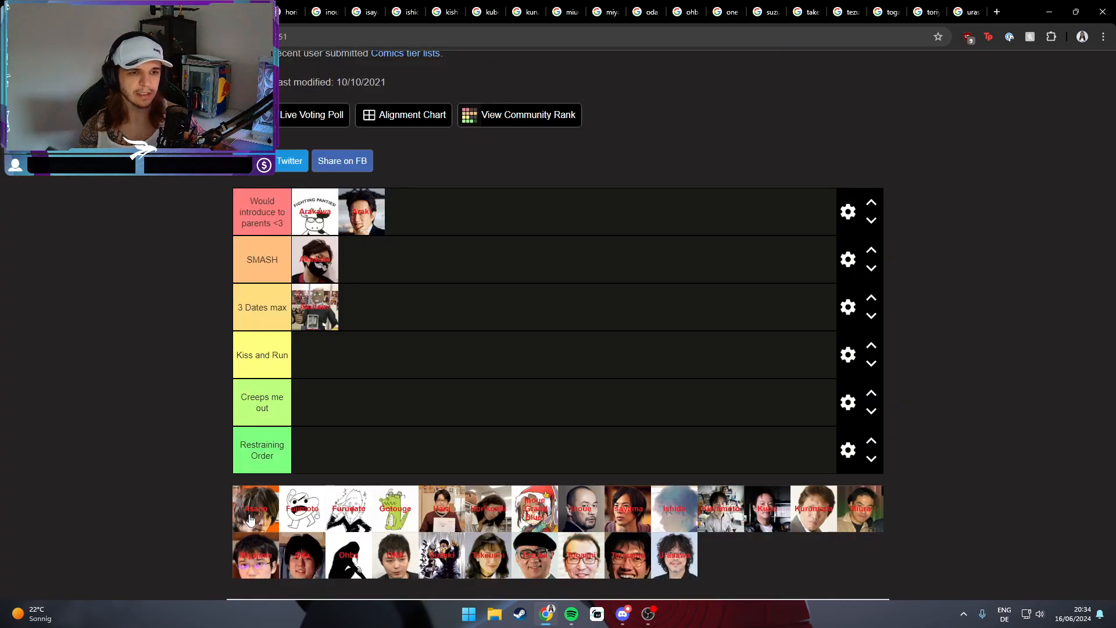
Move Asano's portrait from the unranked pool into a tier
drag(255, 509, 318, 403)
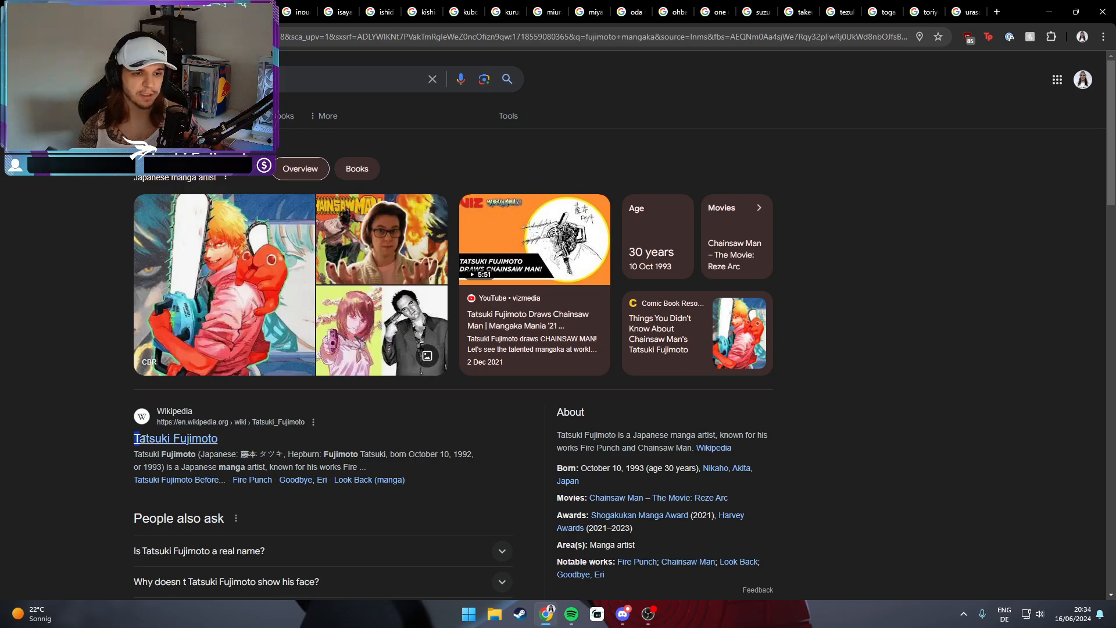
Show Tatsuki Fujimoto's image results and preview one of his photos
click(356, 78)
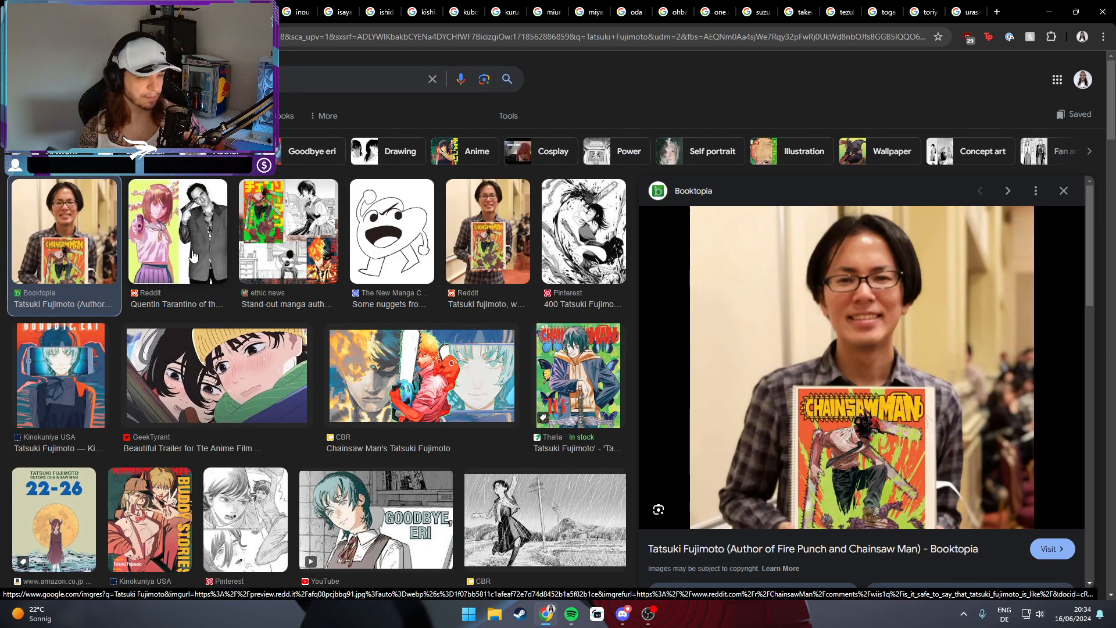
click(392, 231)
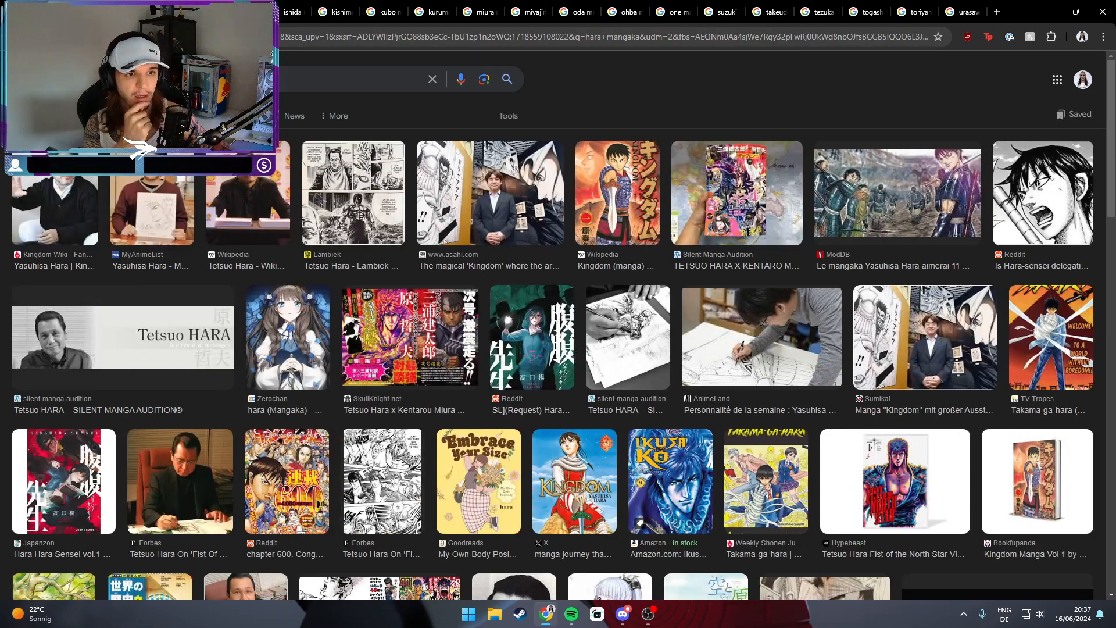
Preview Yasuhisa Hara's photo and Kohei Horikoshi's desk and sketch photos
click(54, 193)
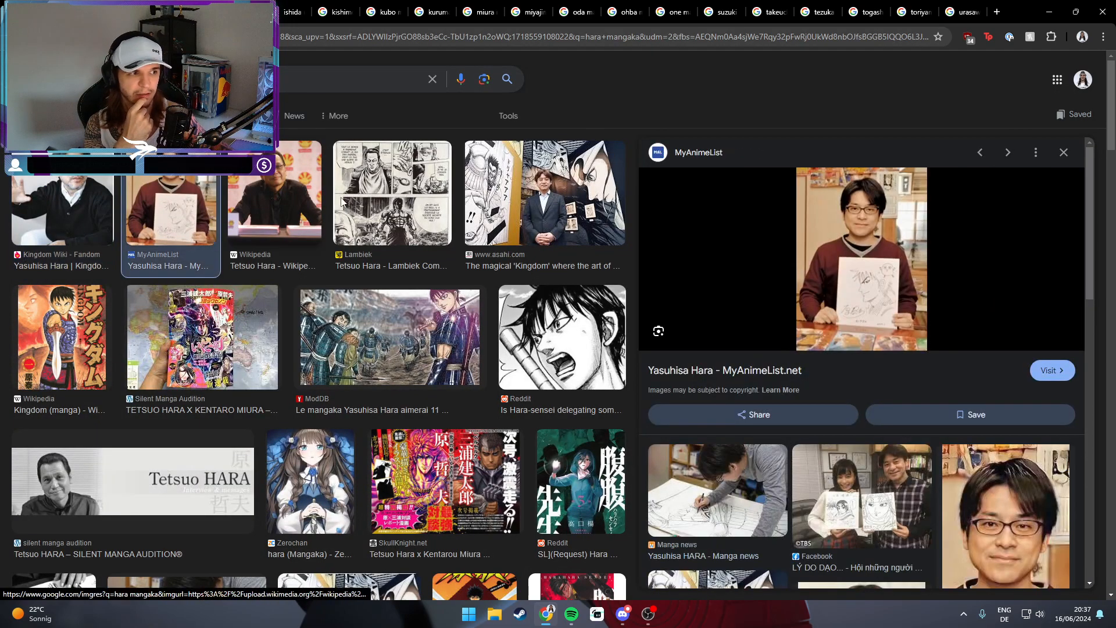
click(61, 206)
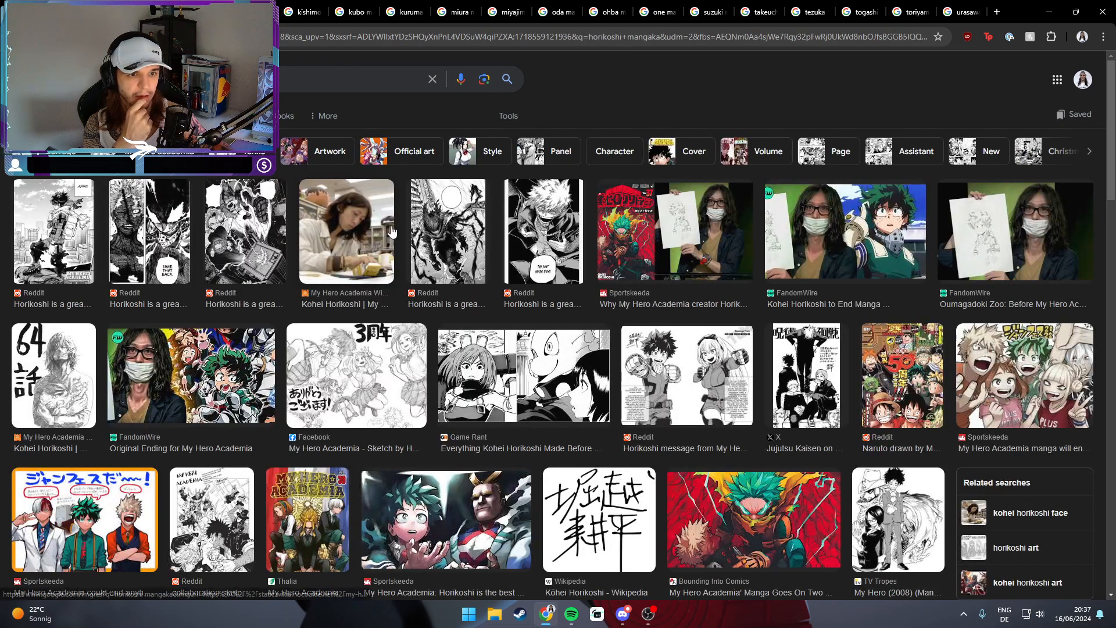
click(346, 230)
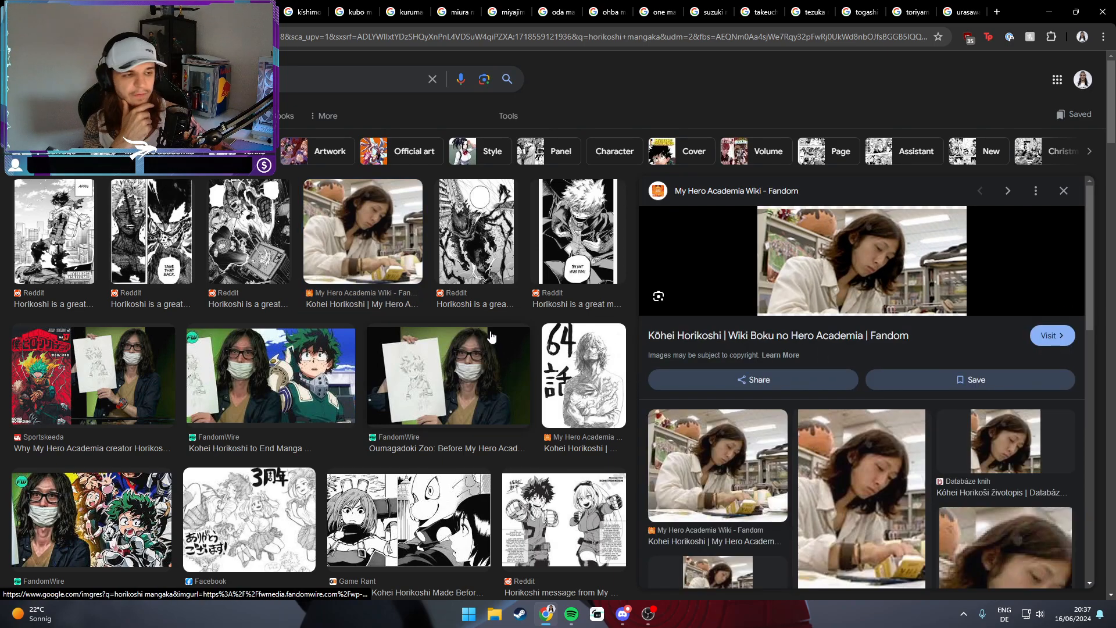
click(448, 377)
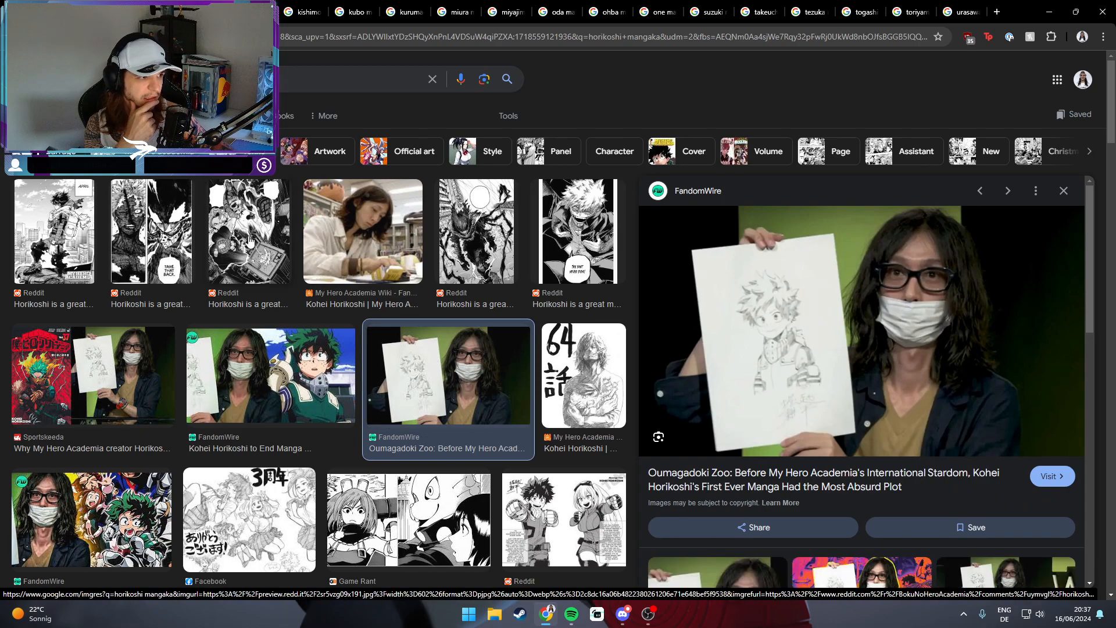
click(270, 375)
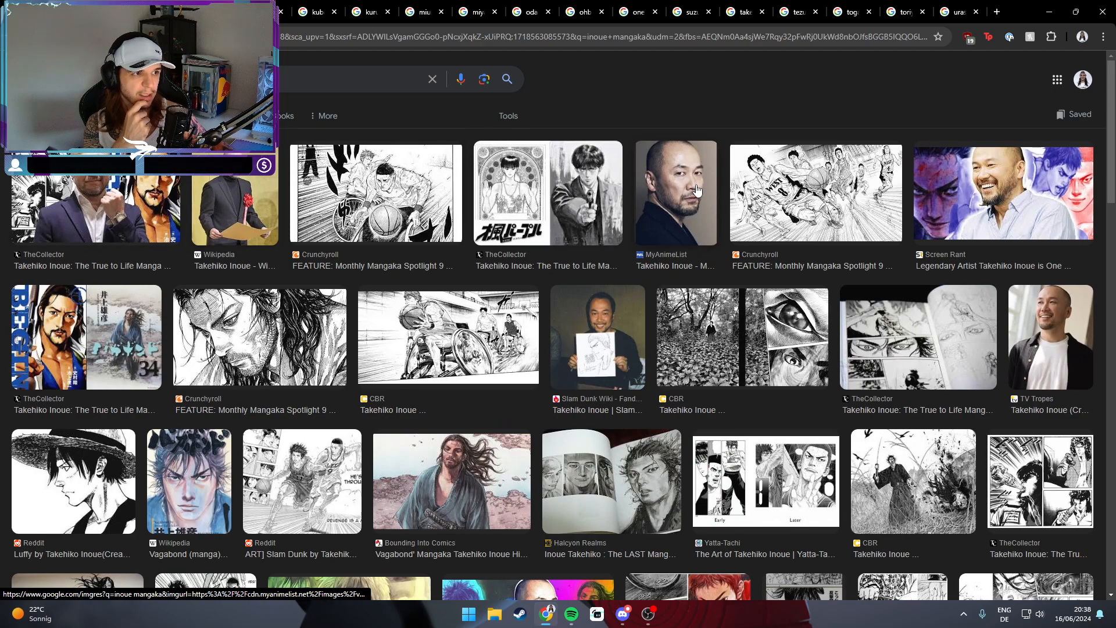
Preview Takehiko Inoue's portrait and Hajime Isayama's birthday and close-up photos, then return
click(675, 193)
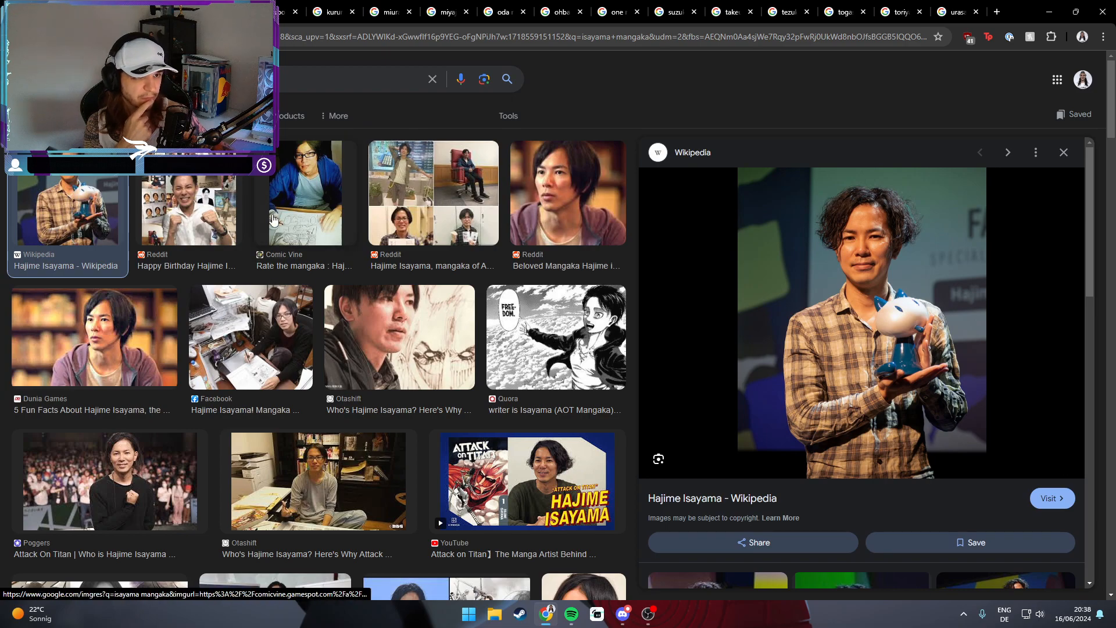
click(188, 209)
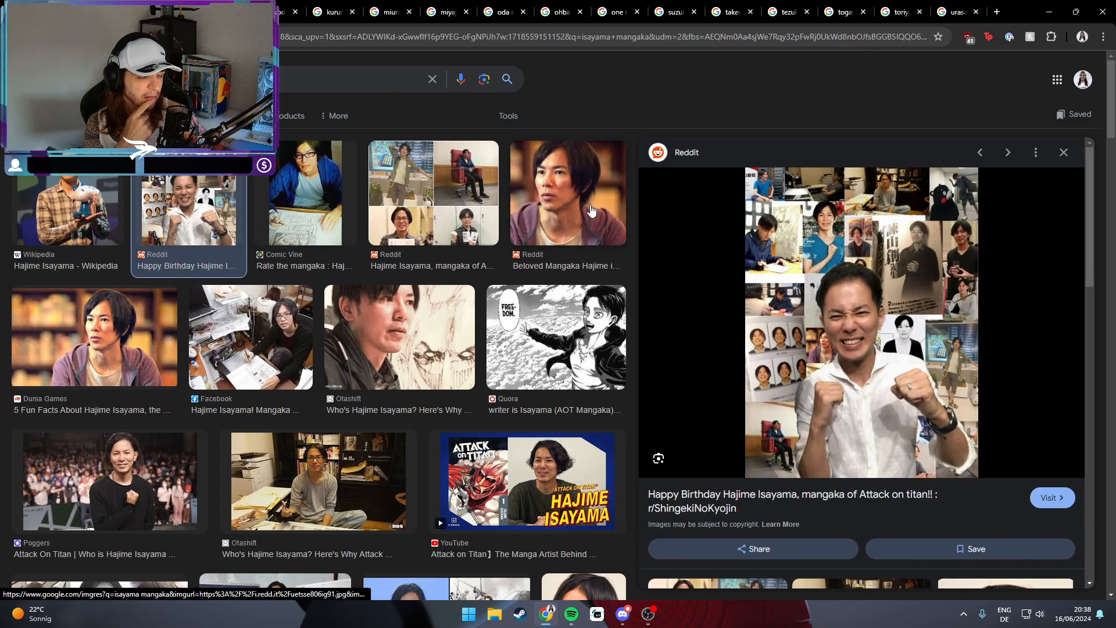
click(568, 193)
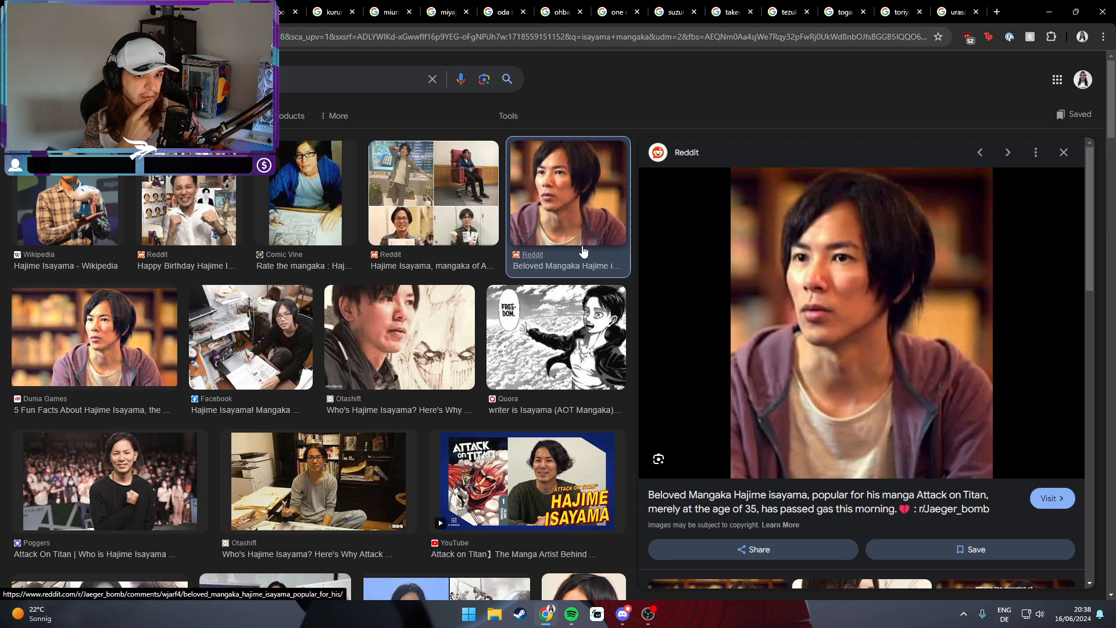
click(109, 481)
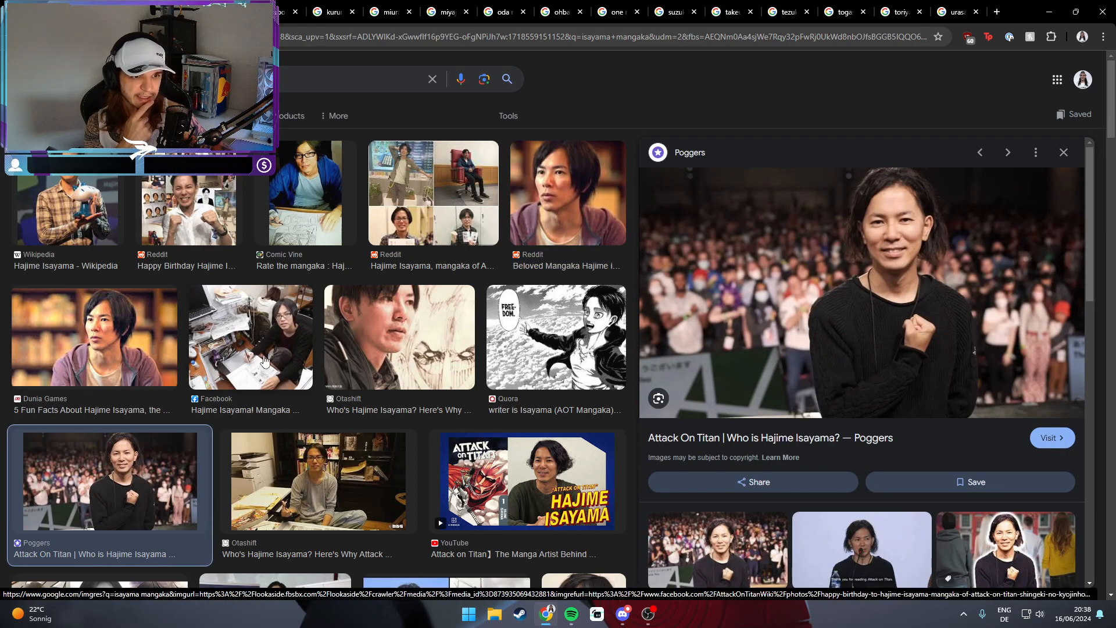
click(250, 336)
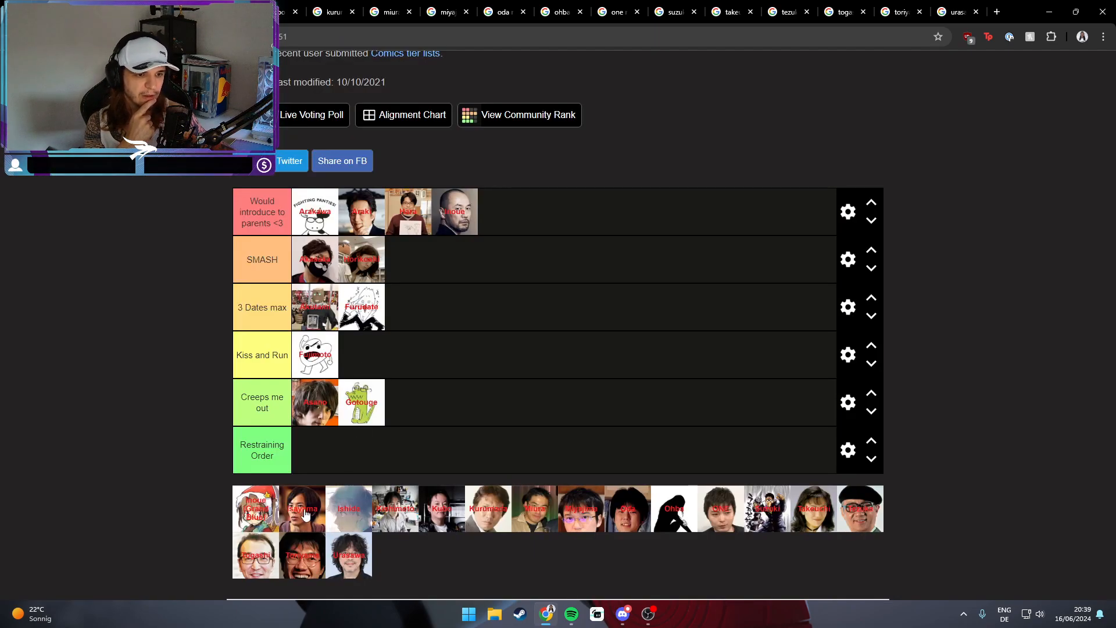
Place Isayama in Restraining Order and Ishida in Creeps me out, then preview Kishimoto's photo
drag(303, 508, 349, 457)
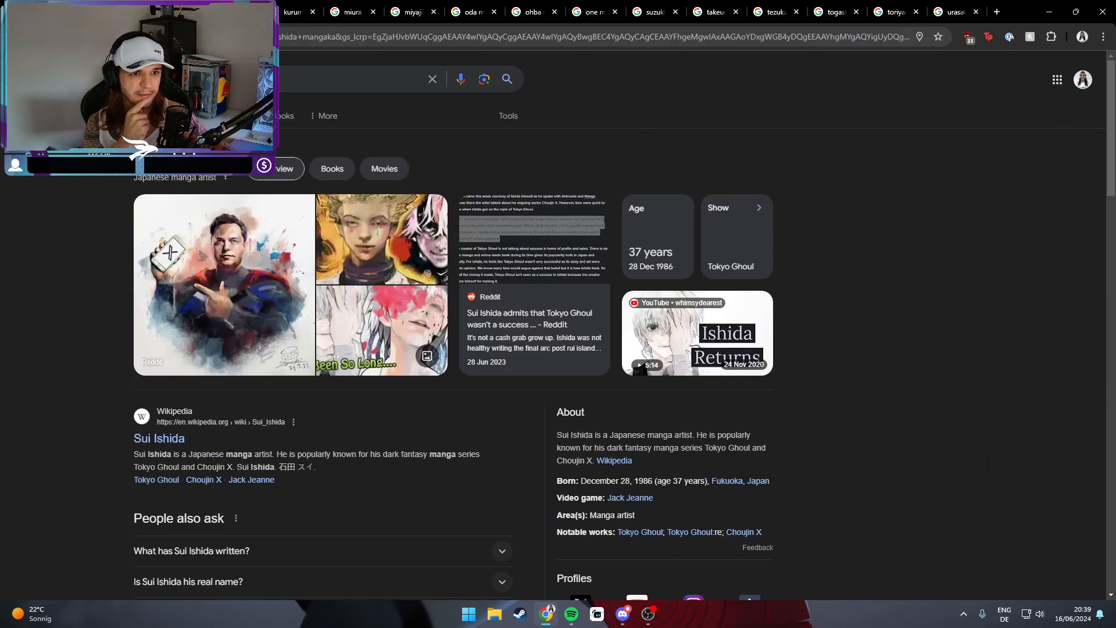
mouse_move(103, 273)
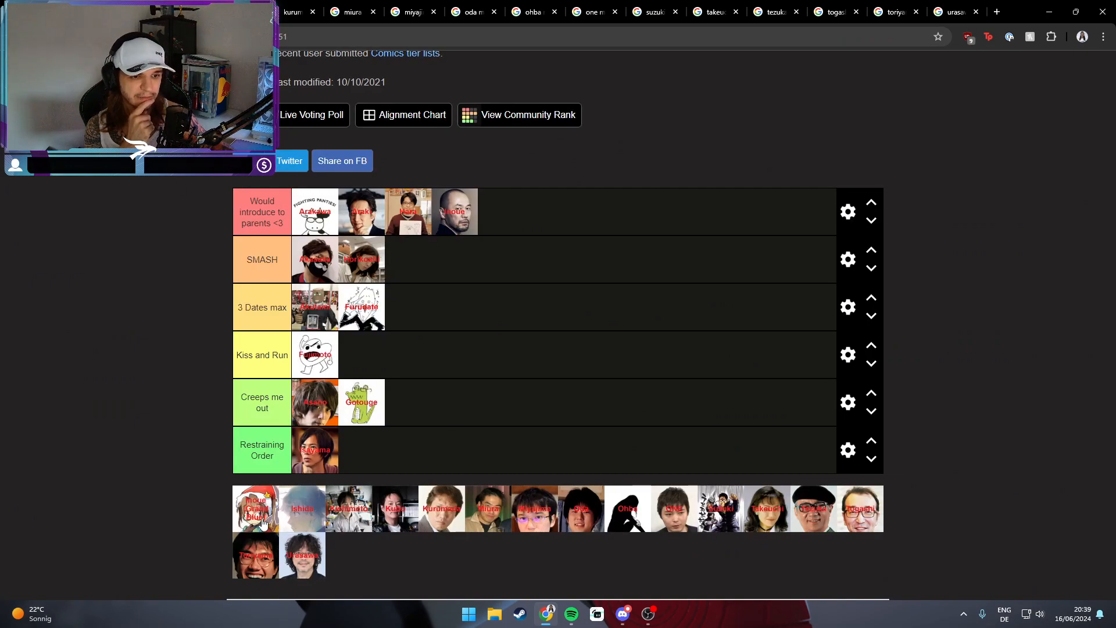
drag(302, 508, 407, 402)
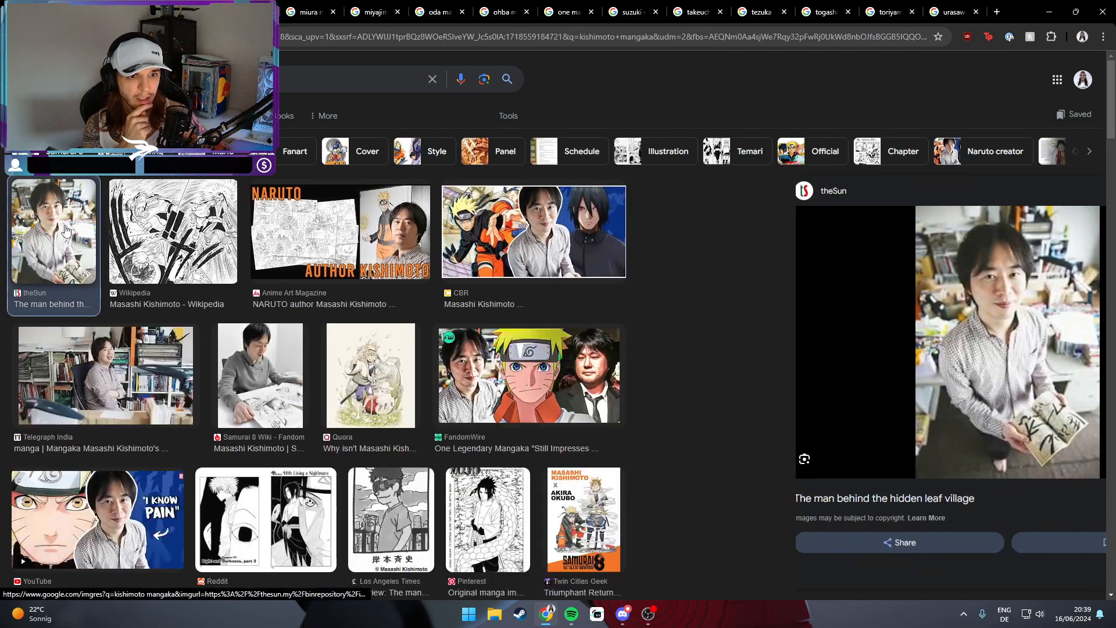
click(533, 232)
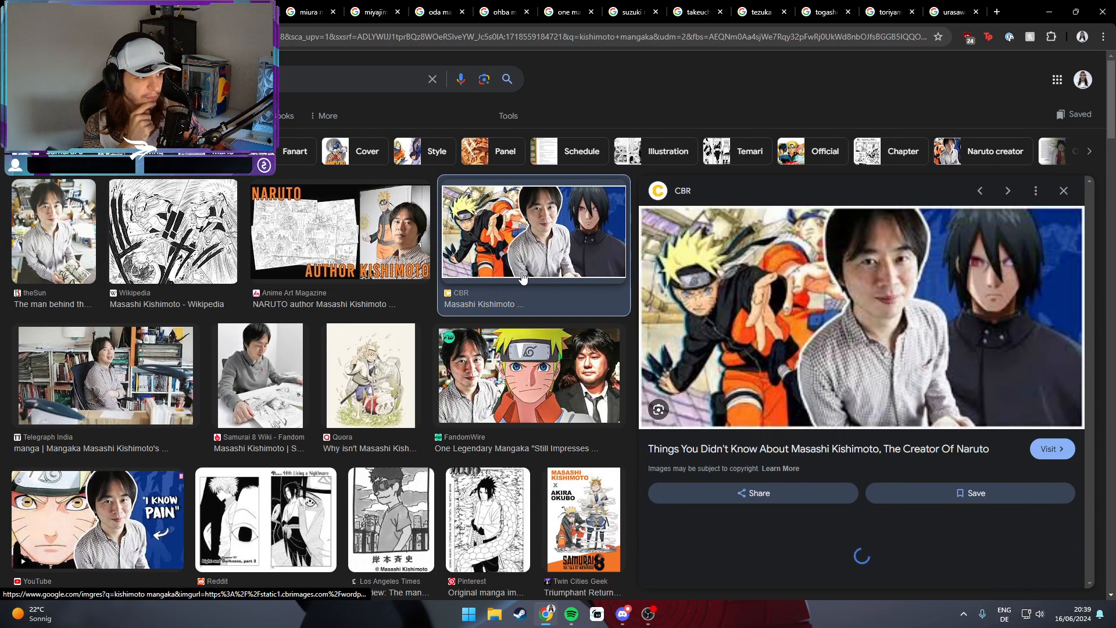
click(104, 375)
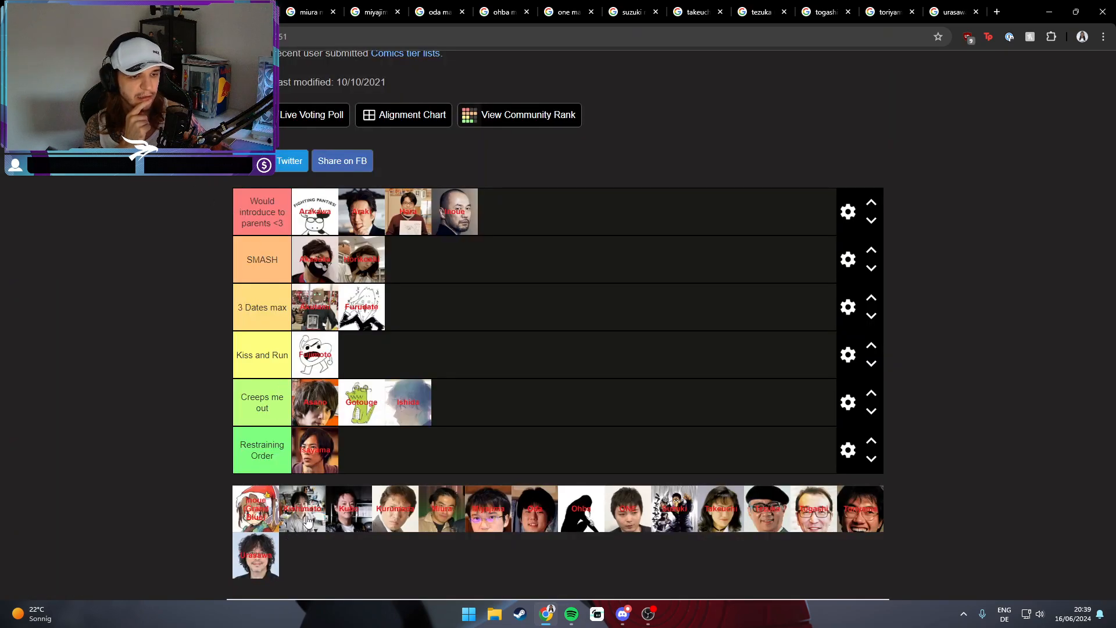
mouse_move(305, 523)
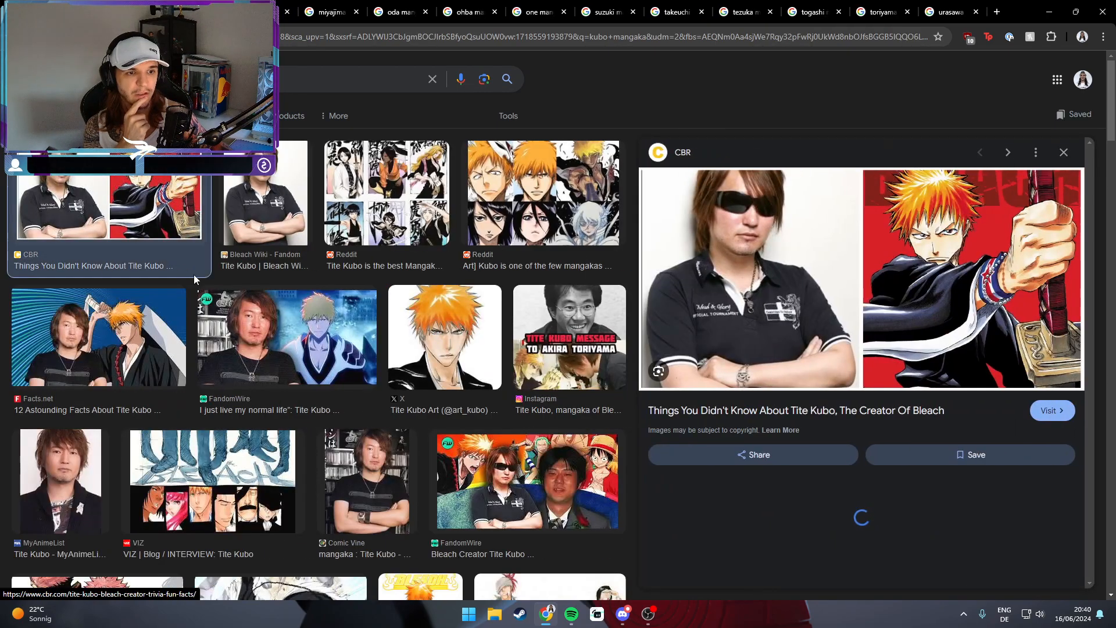
Preview the Bleach Wiki photo of Tite Kubo and return to the tier list
click(266, 193)
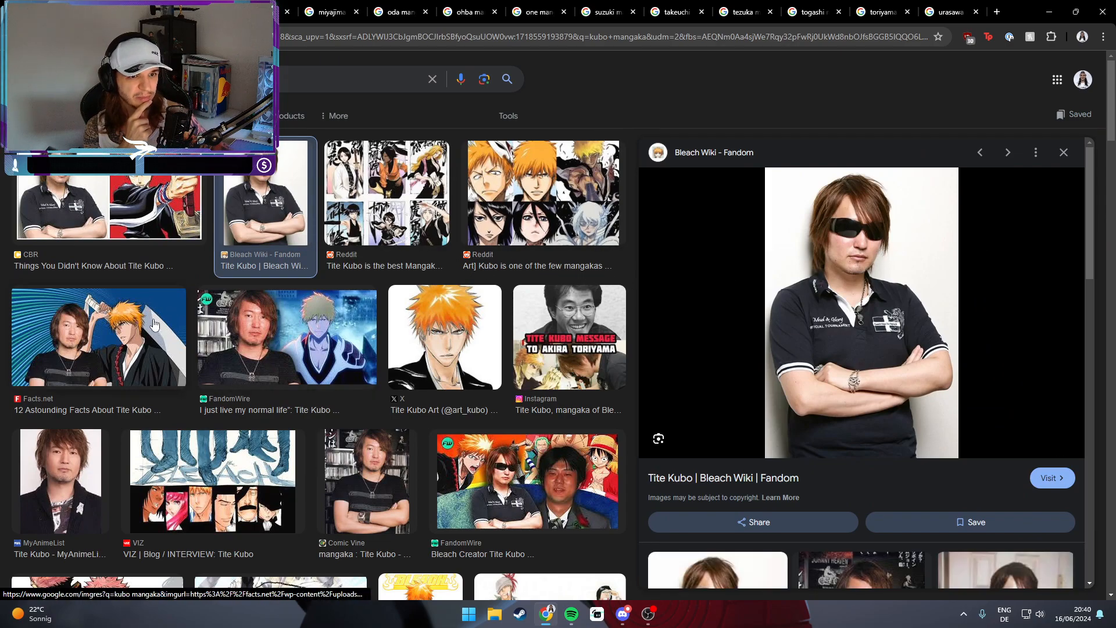
click(98, 337)
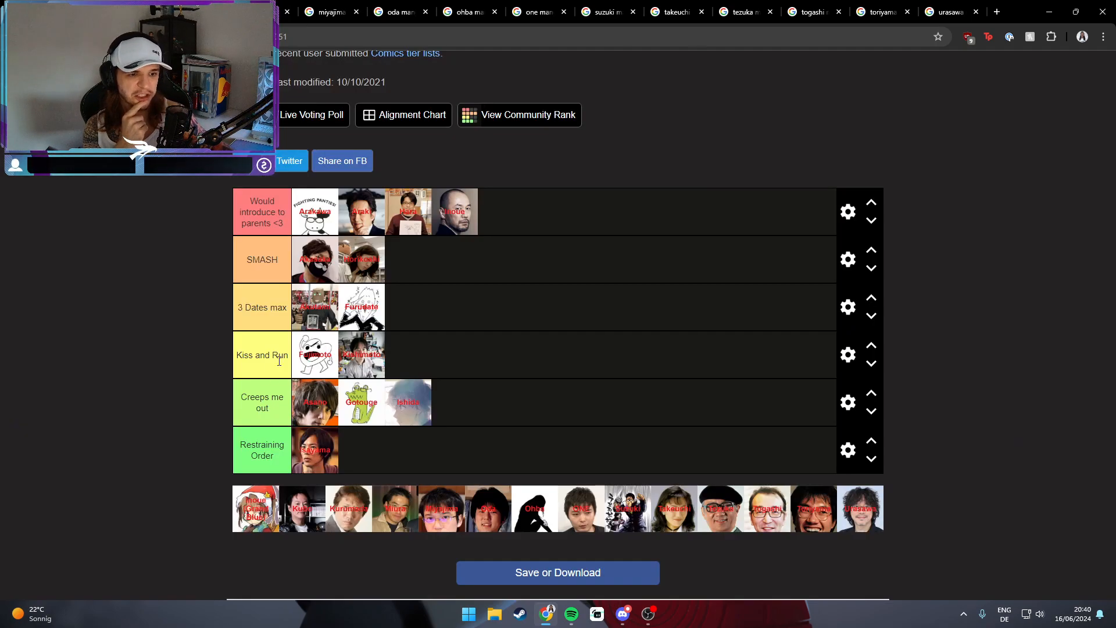
Drag Kubo's portrait from the pool into the top 'Would introduce to parents <3' tier
drag(302, 508, 502, 212)
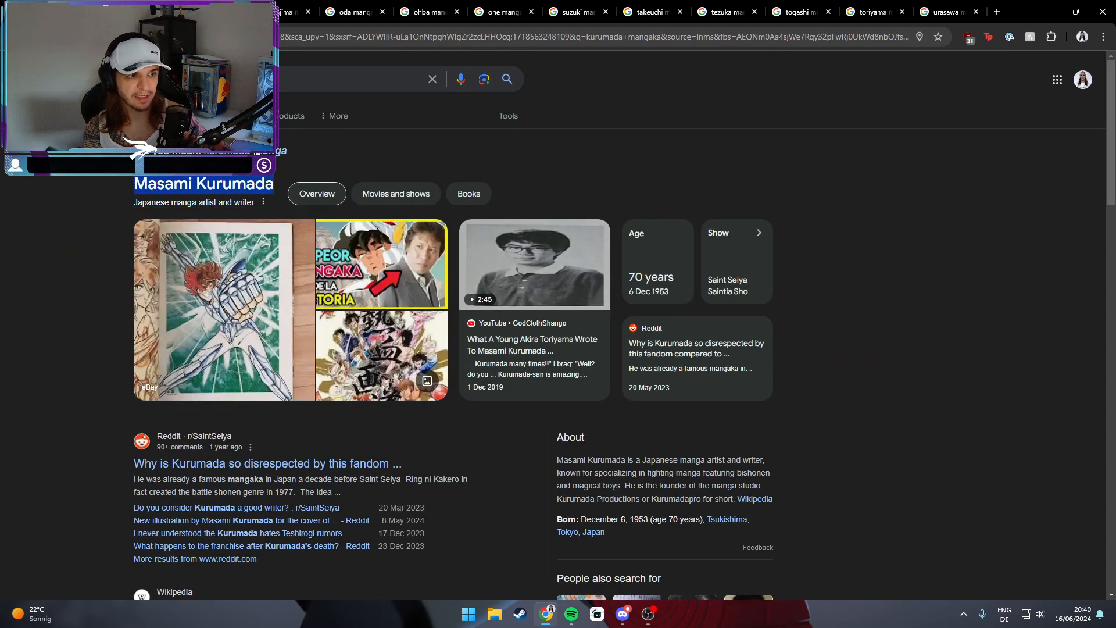
Preview Masami Kurumada's Seiyapedia photo, then place his portrait in the SMASH row
scroll(down, 3)
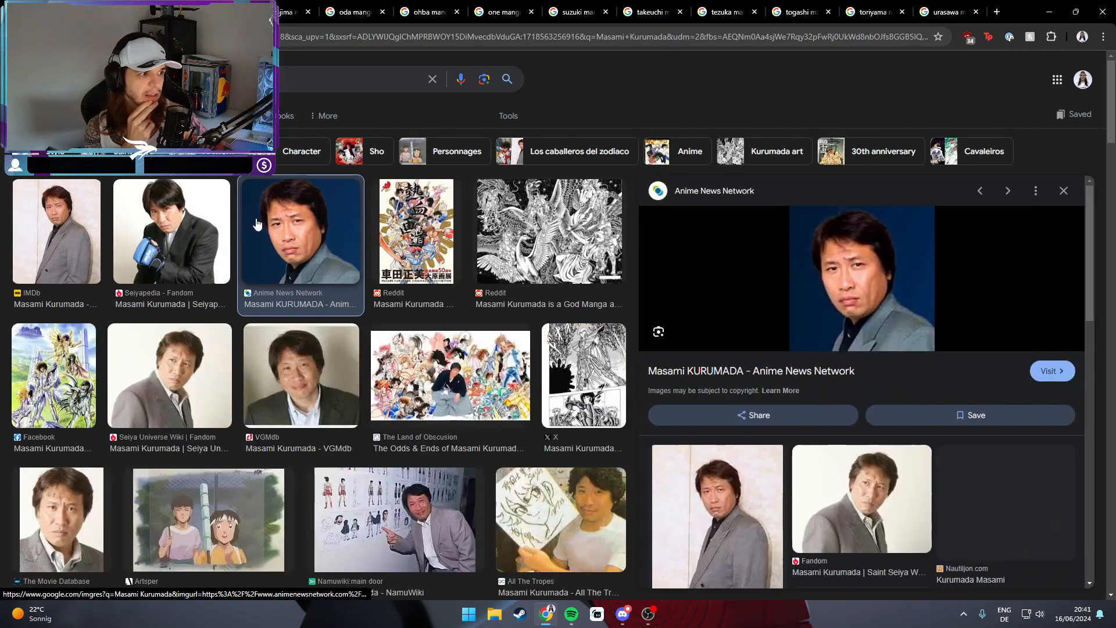
click(171, 231)
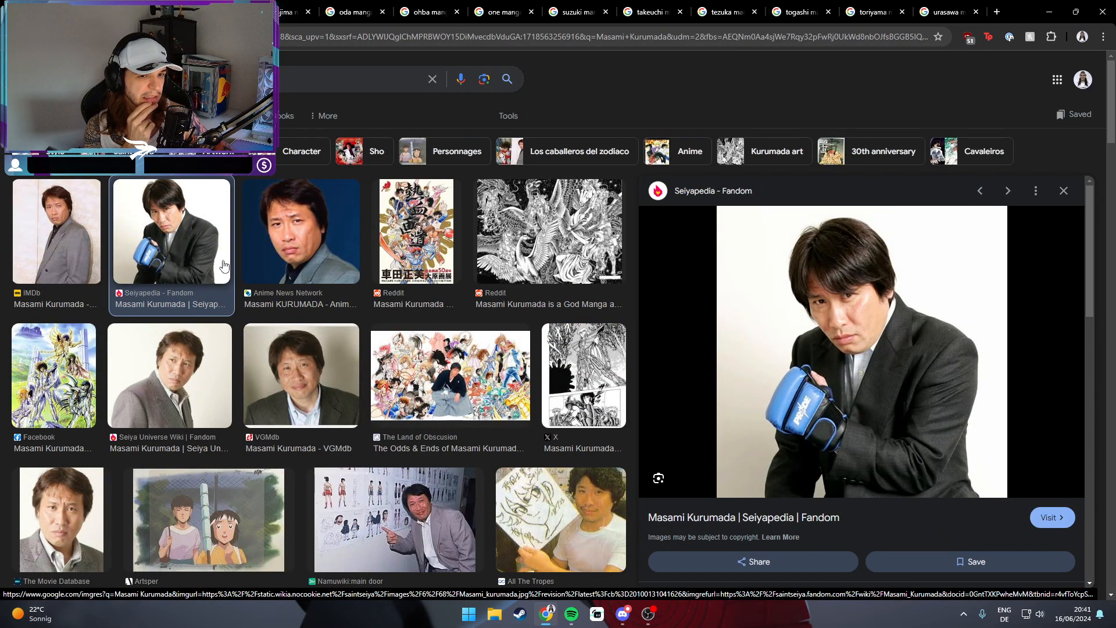
click(300, 375)
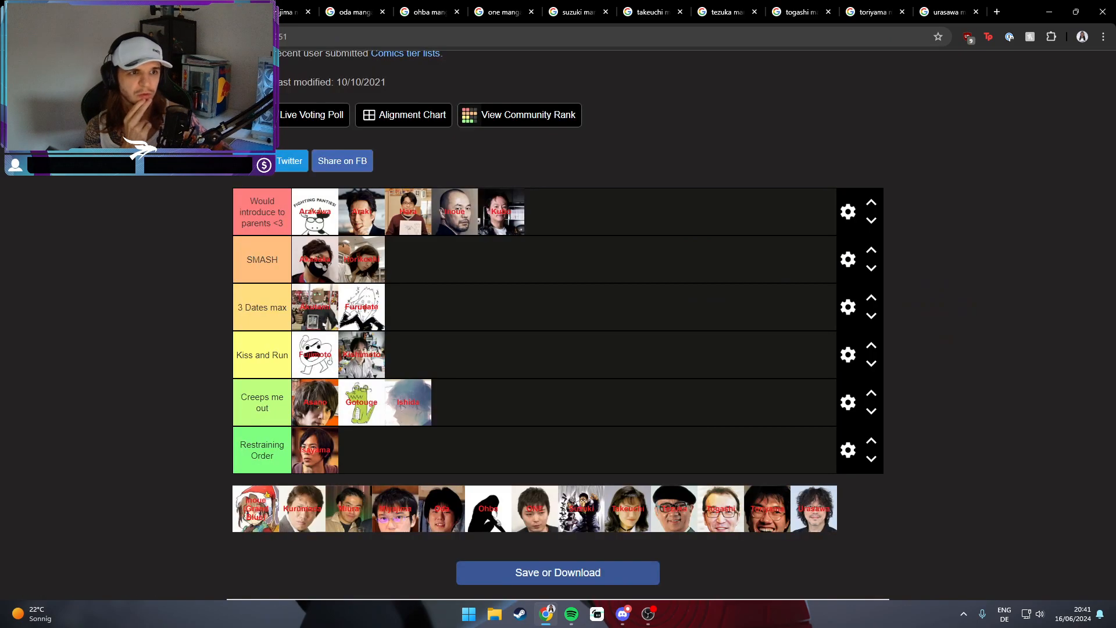
drag(302, 508, 519, 251)
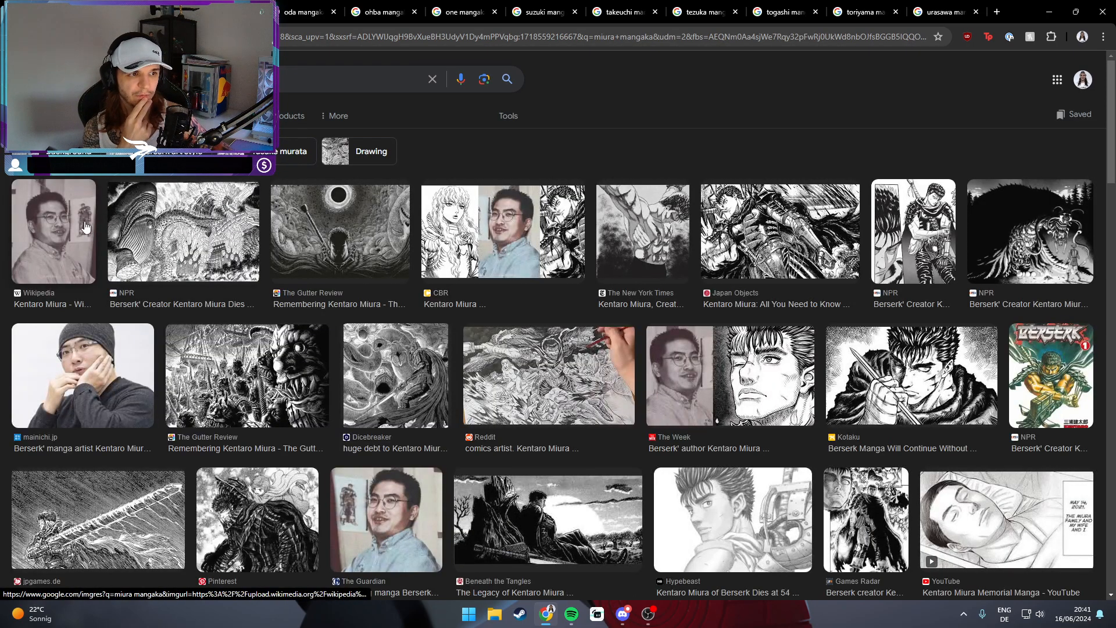
Preview Kentaro Miura's Wikipedia photo and drag the silhouette portrait into the top row
click(54, 230)
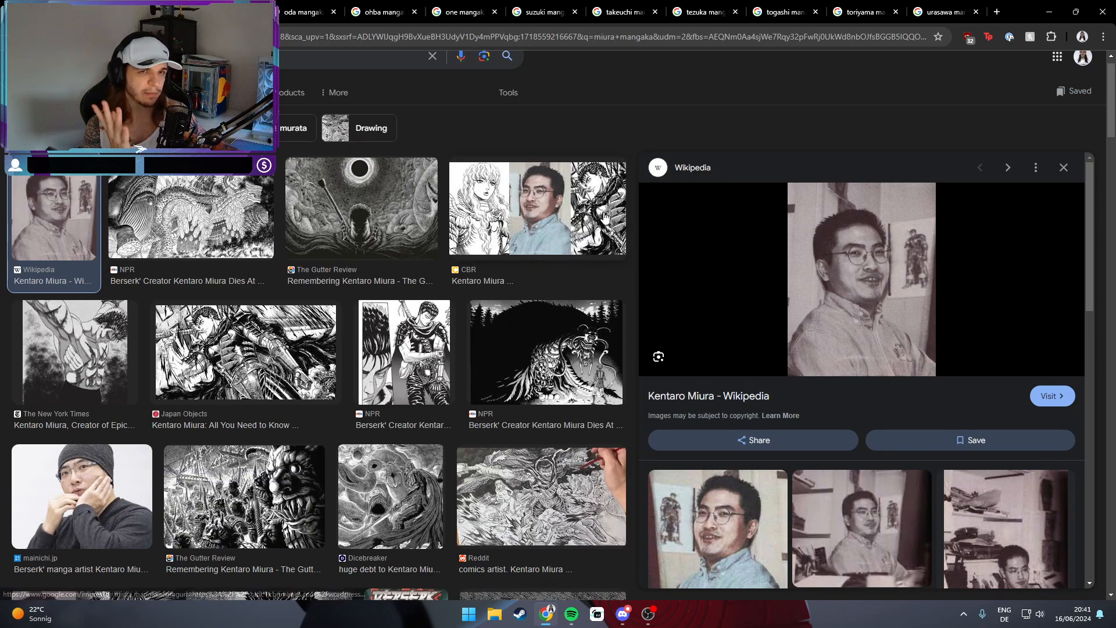
mouse_move(894, 288)
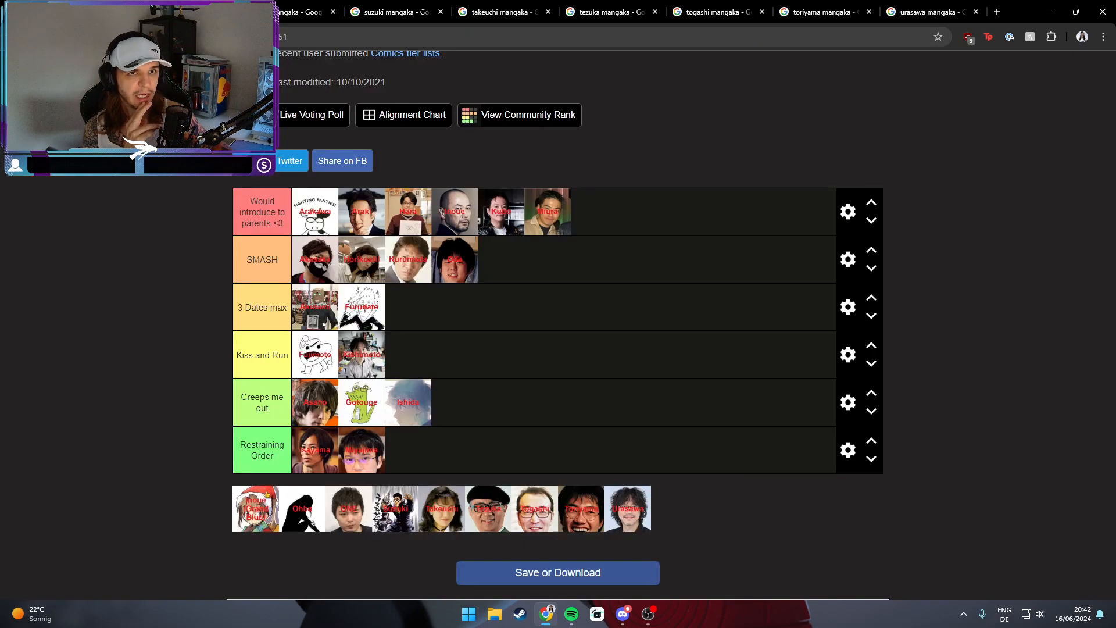
drag(301, 508, 625, 215)
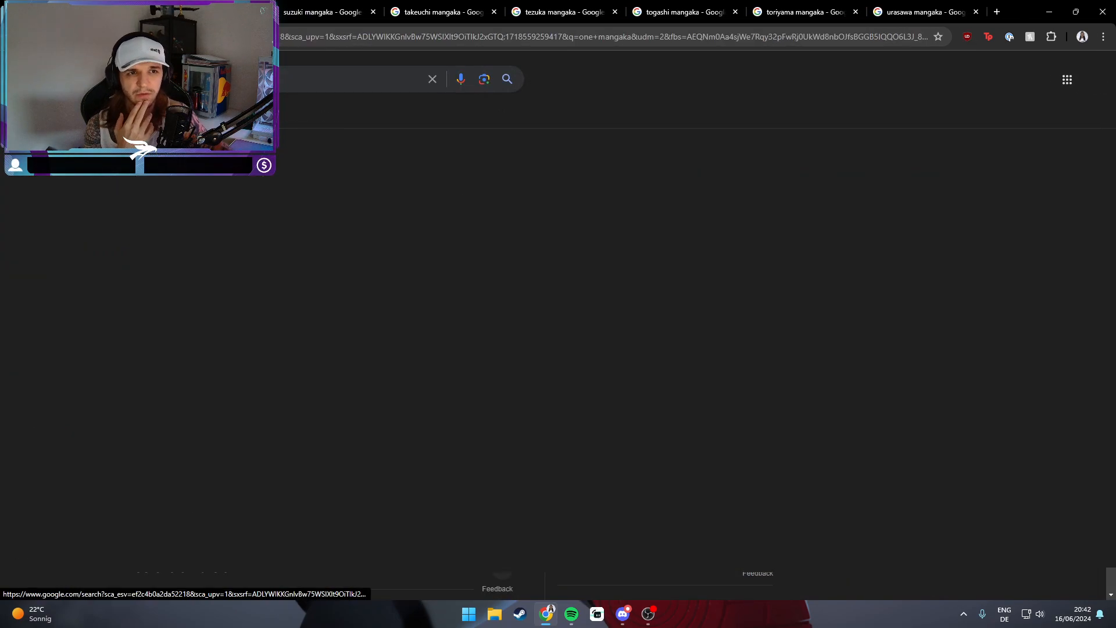
Preview ONE's first photo, return to the tier list, then bring up Suzuki's search results
click(53, 210)
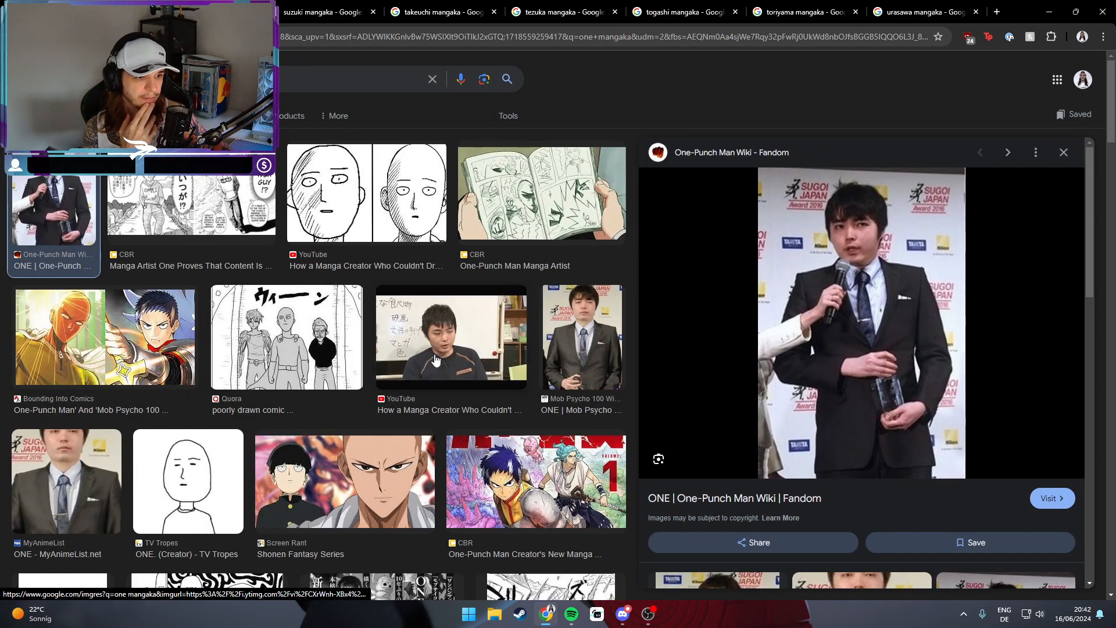
scroll(down, 3)
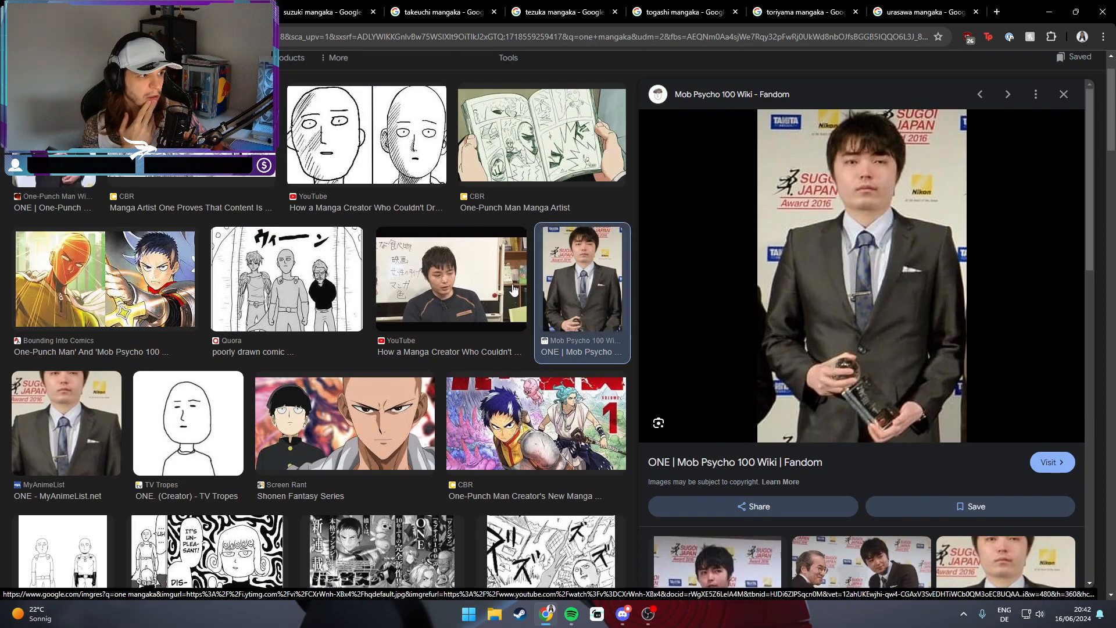
click(66, 422)
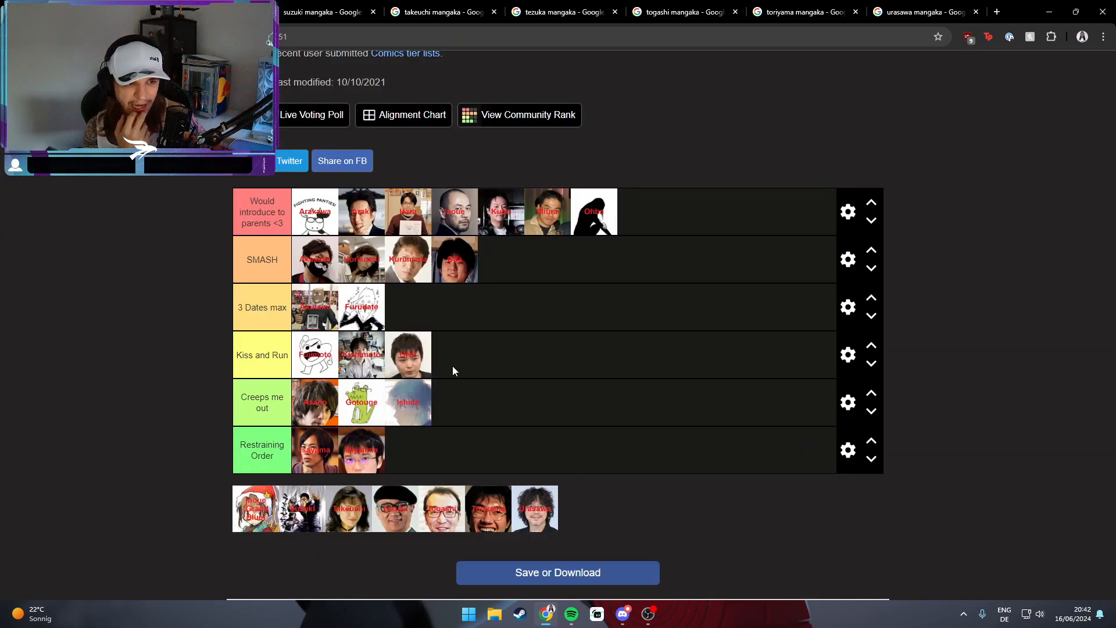
click(373, 11)
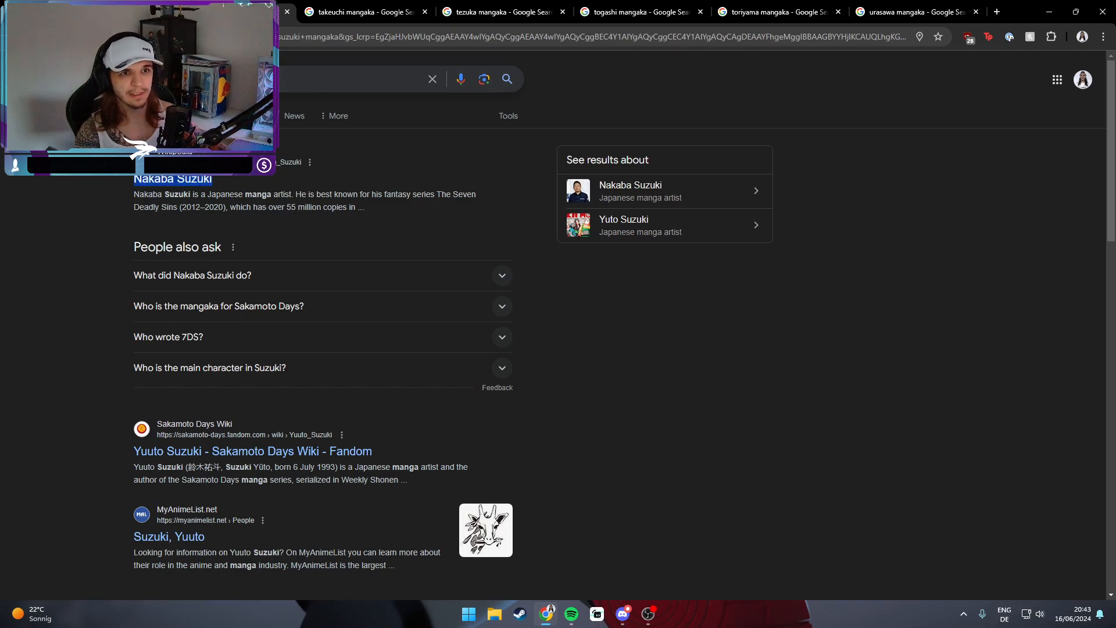
Browse Nakaba Suzuki's Babelio, VGMdb and MyAnimeList photos, then close his search
click(630, 184)
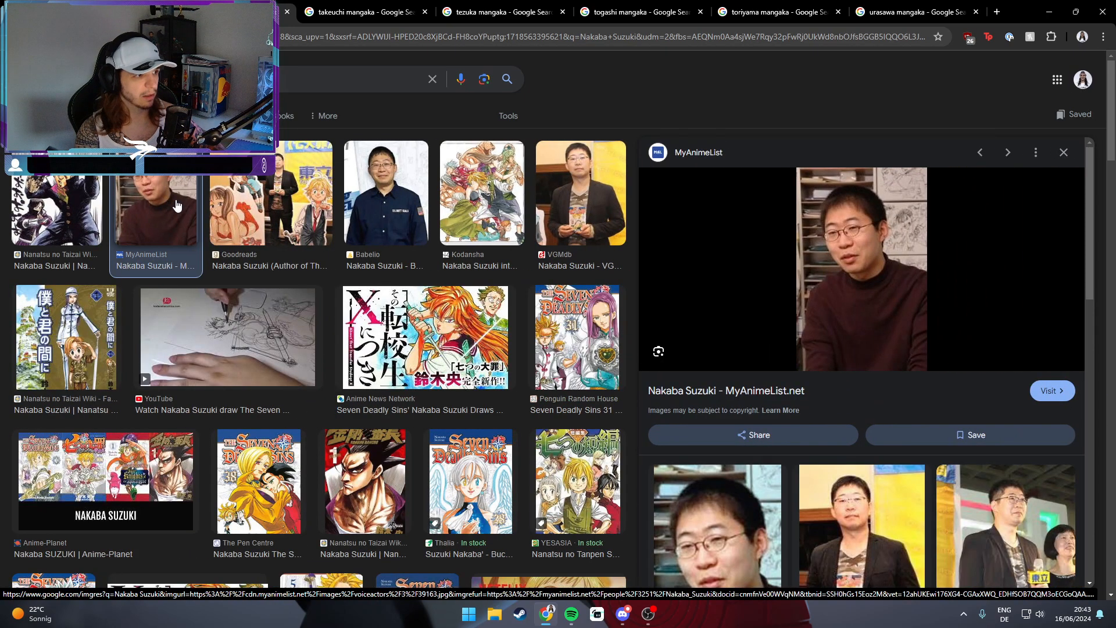
click(385, 193)
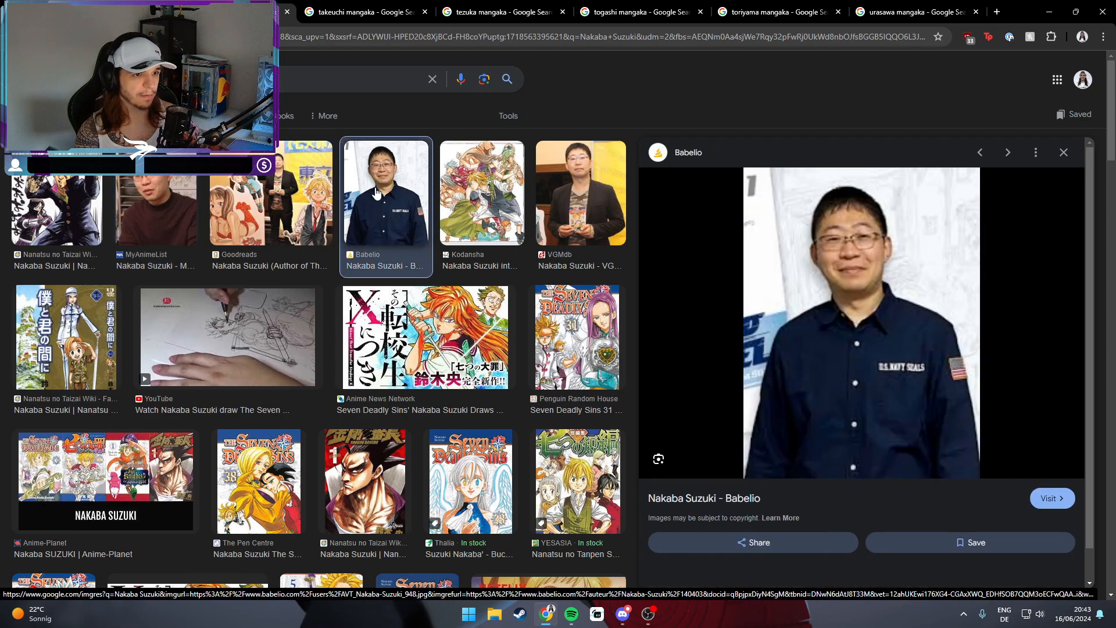
click(580, 192)
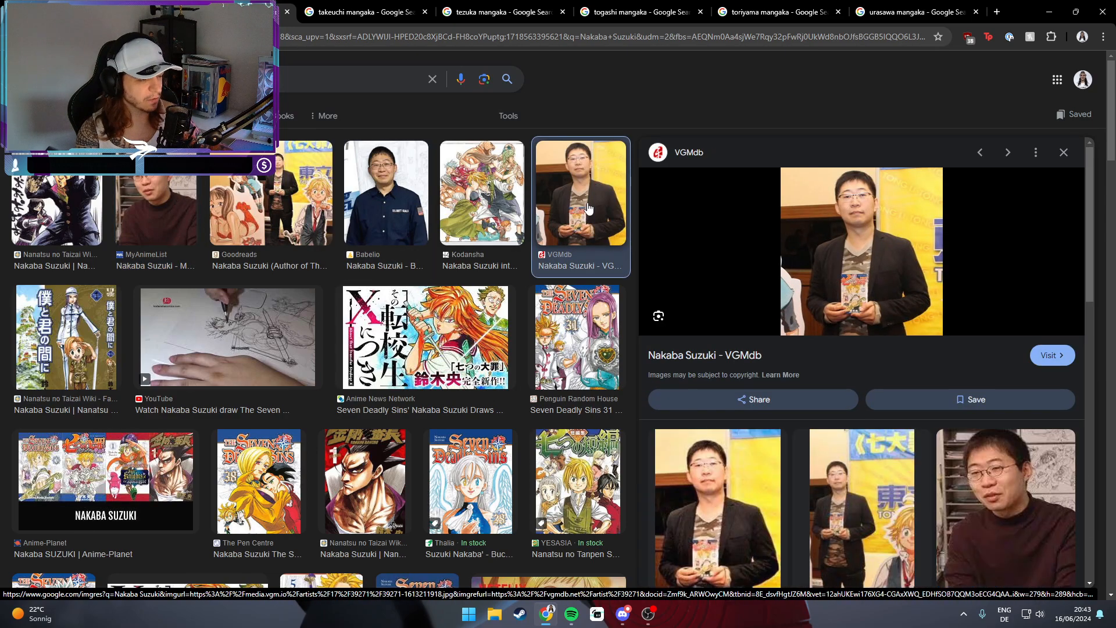
click(386, 192)
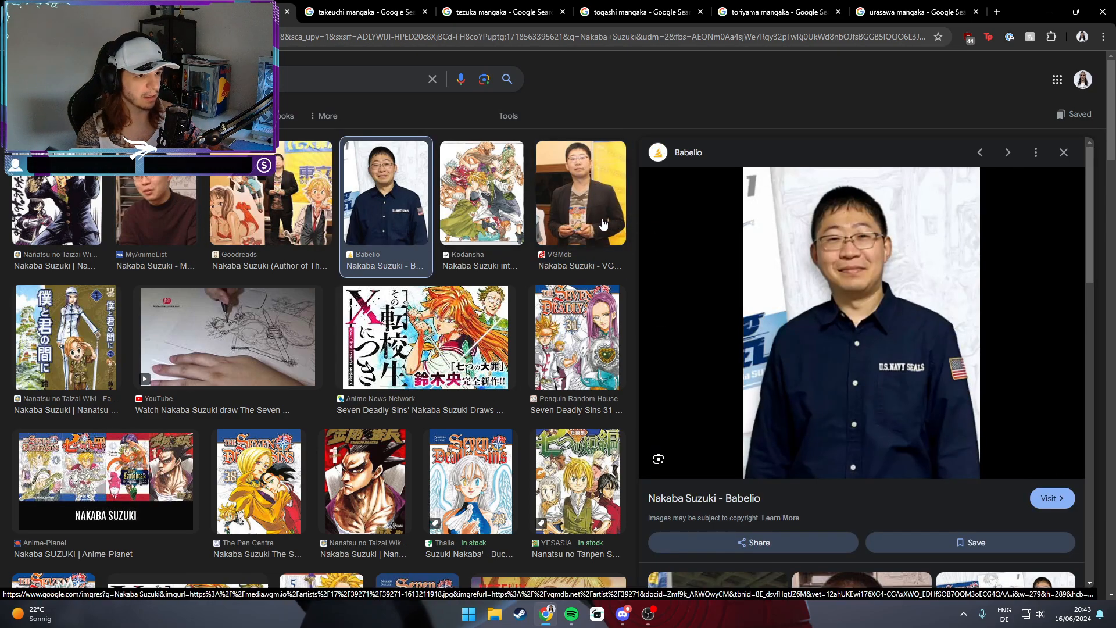
click(155, 193)
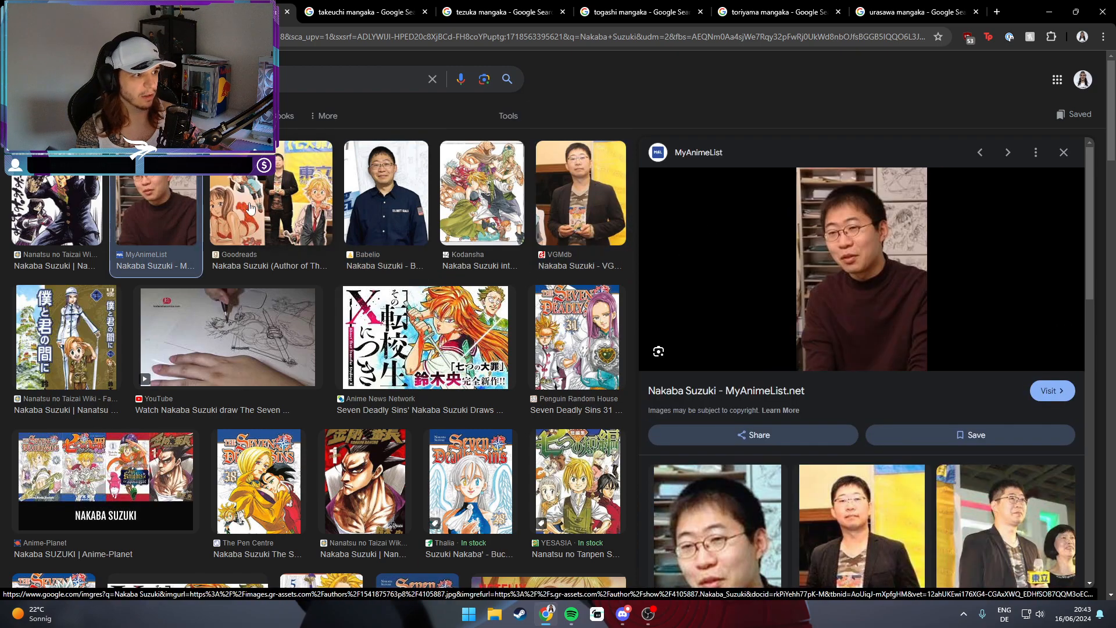
click(385, 193)
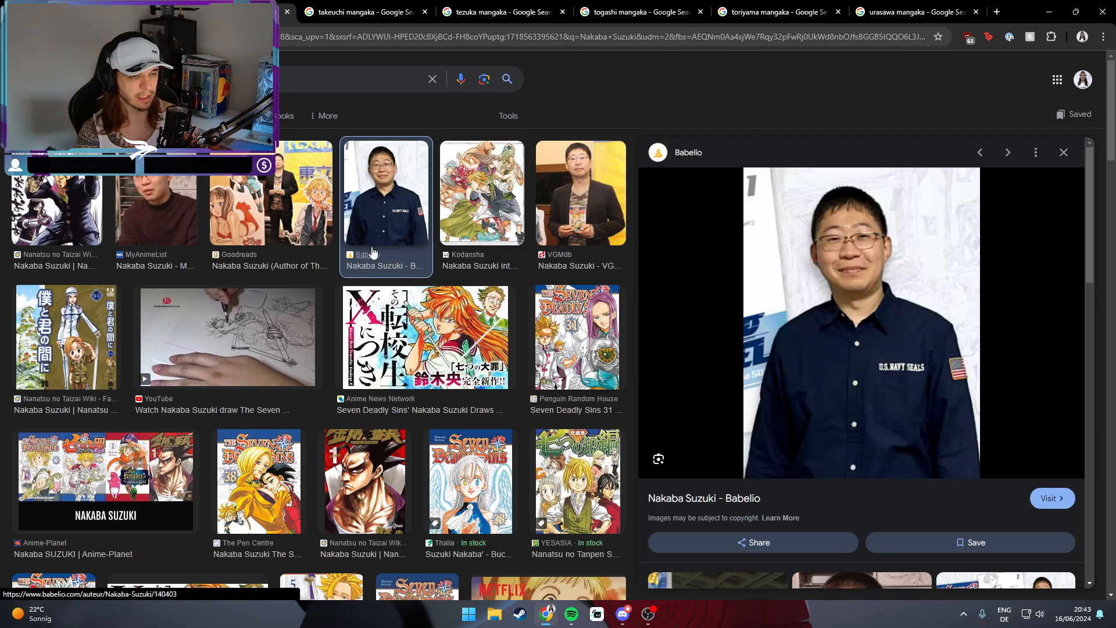
click(580, 192)
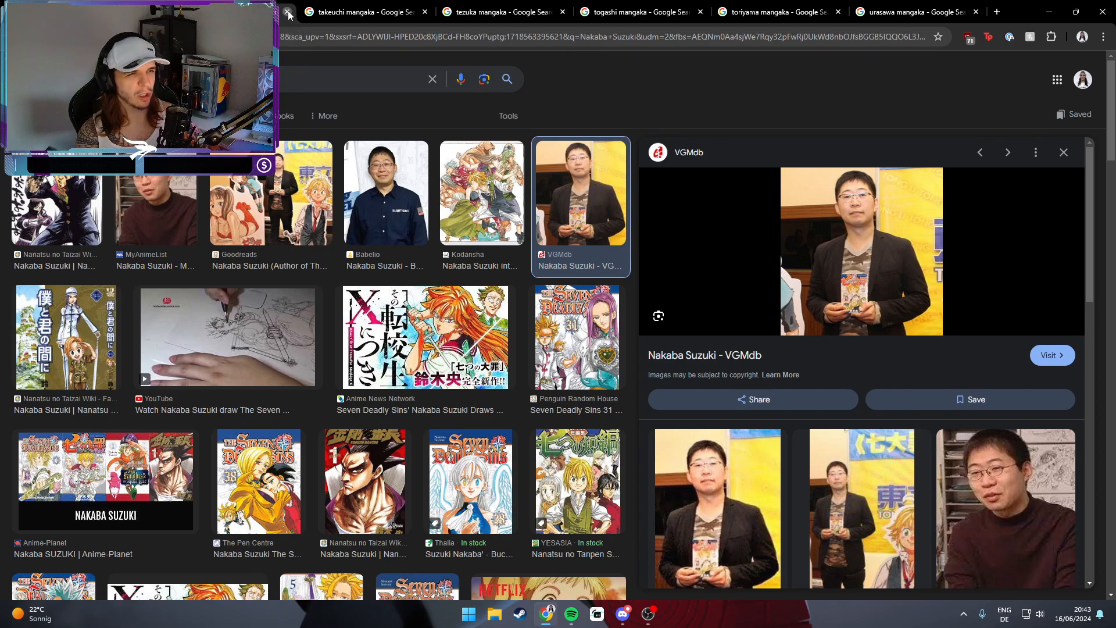
click(286, 11)
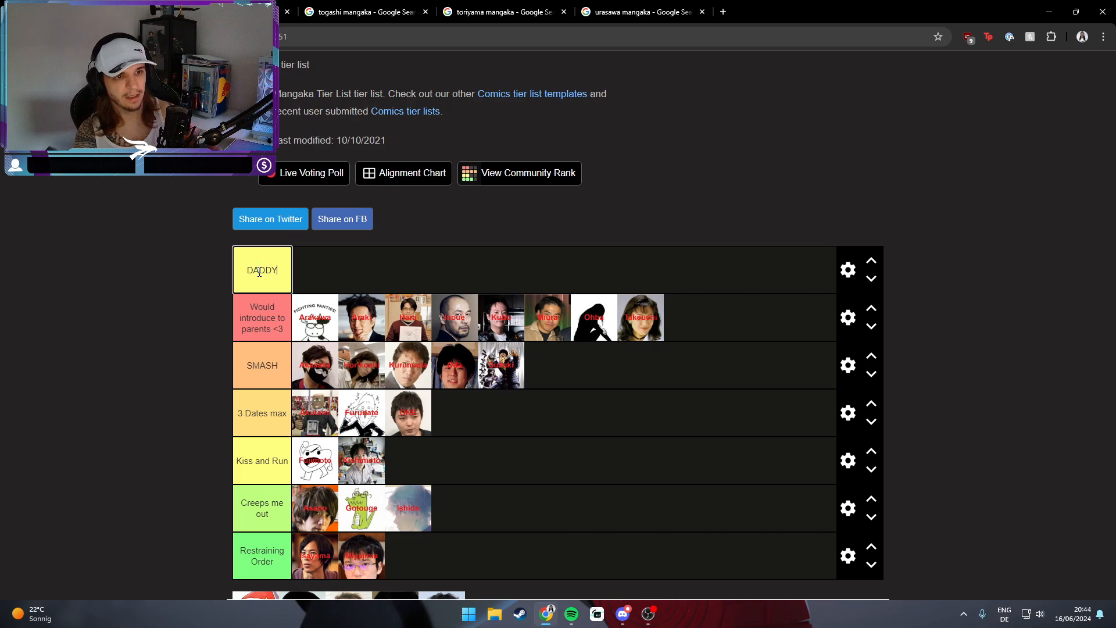
Recolour the DADDY row purple in its settings after briefly trying pink
click(847, 269)
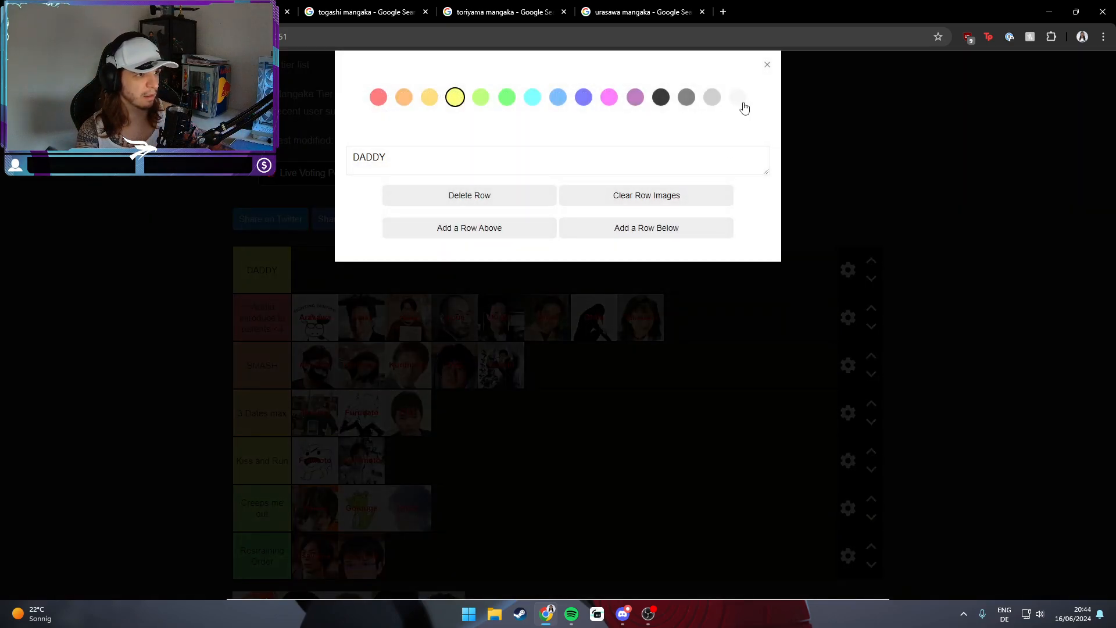
click(608, 97)
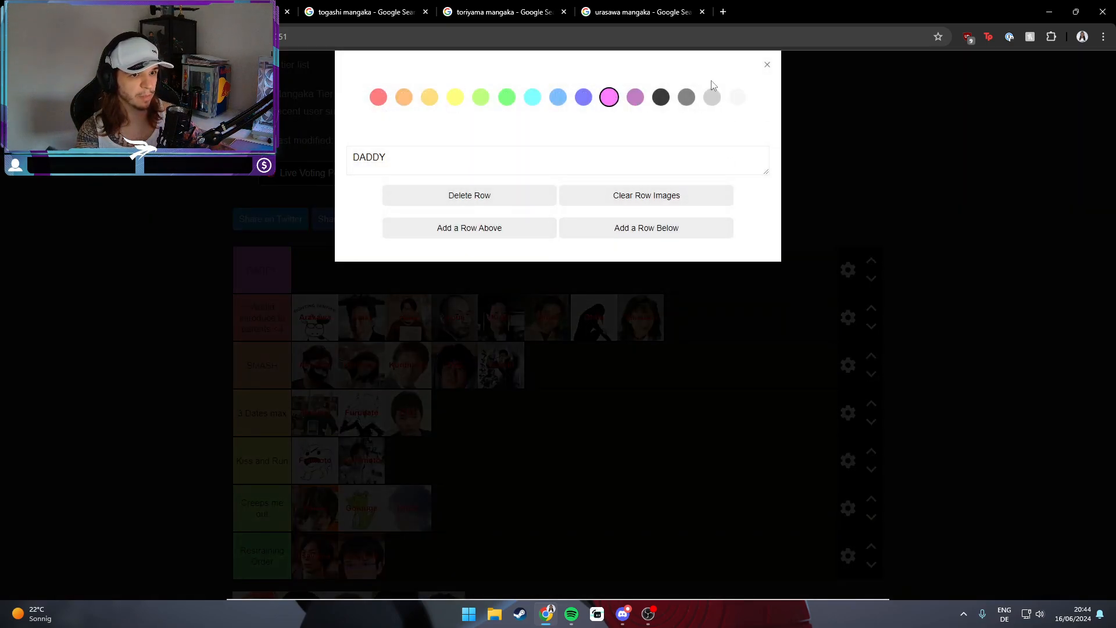
click(767, 64)
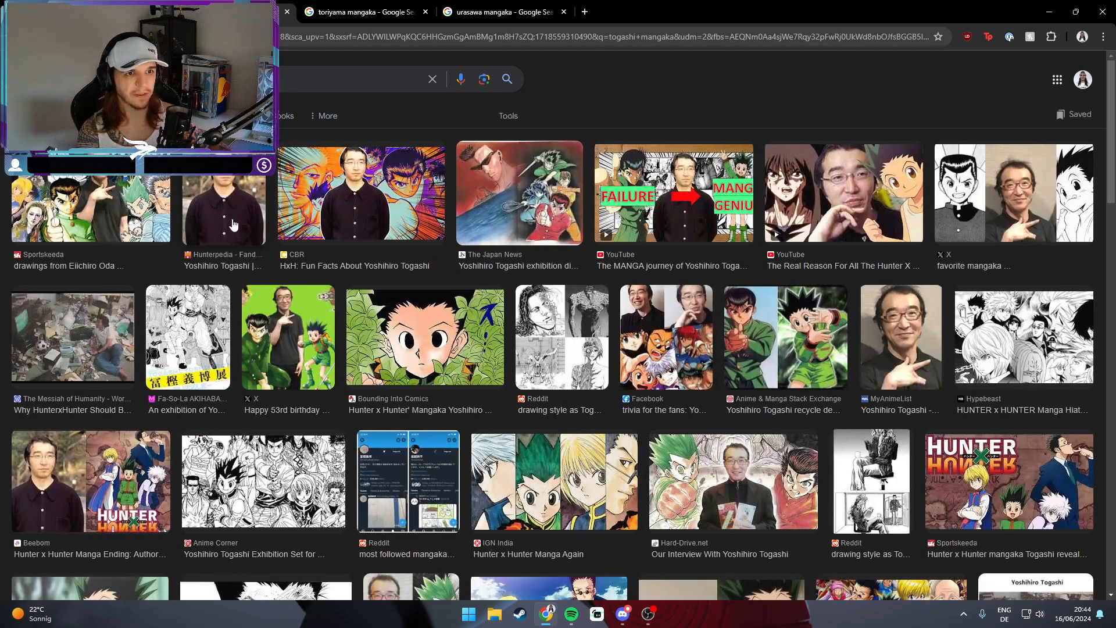
Preview Togashi's Hunterpedia photo, close the Toriyama search, and drop a portrait into DADDY
click(91, 206)
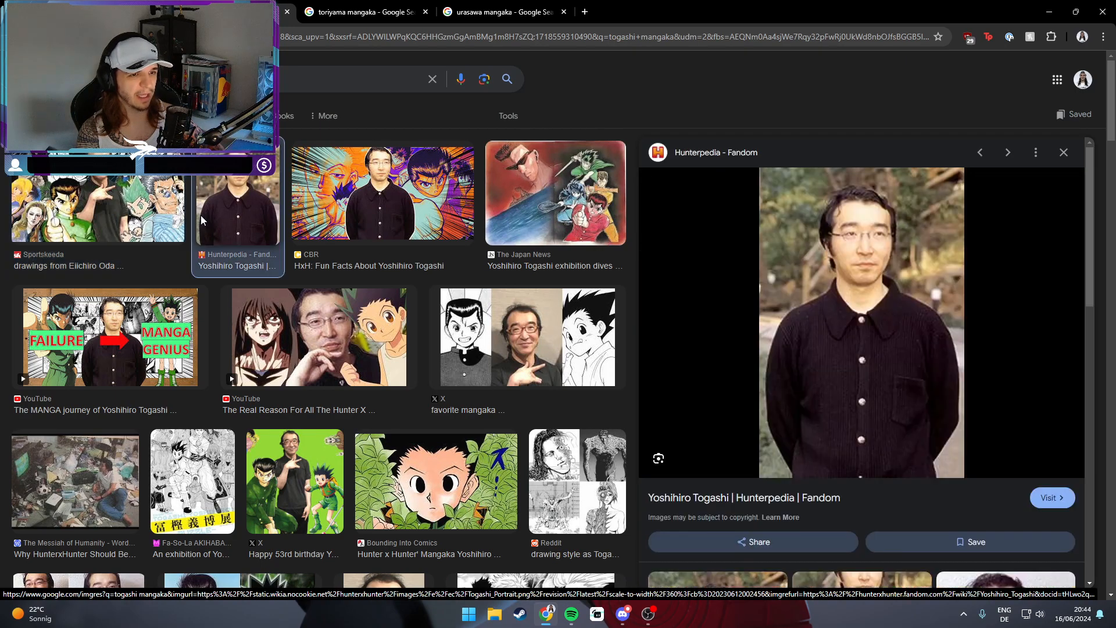
click(382, 193)
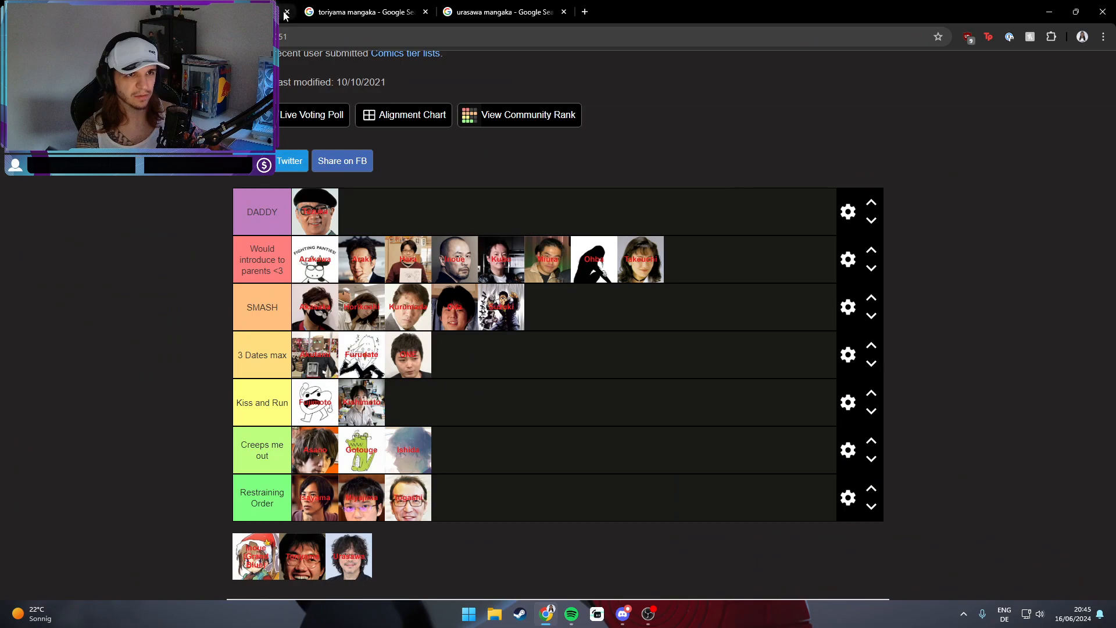
click(286, 11)
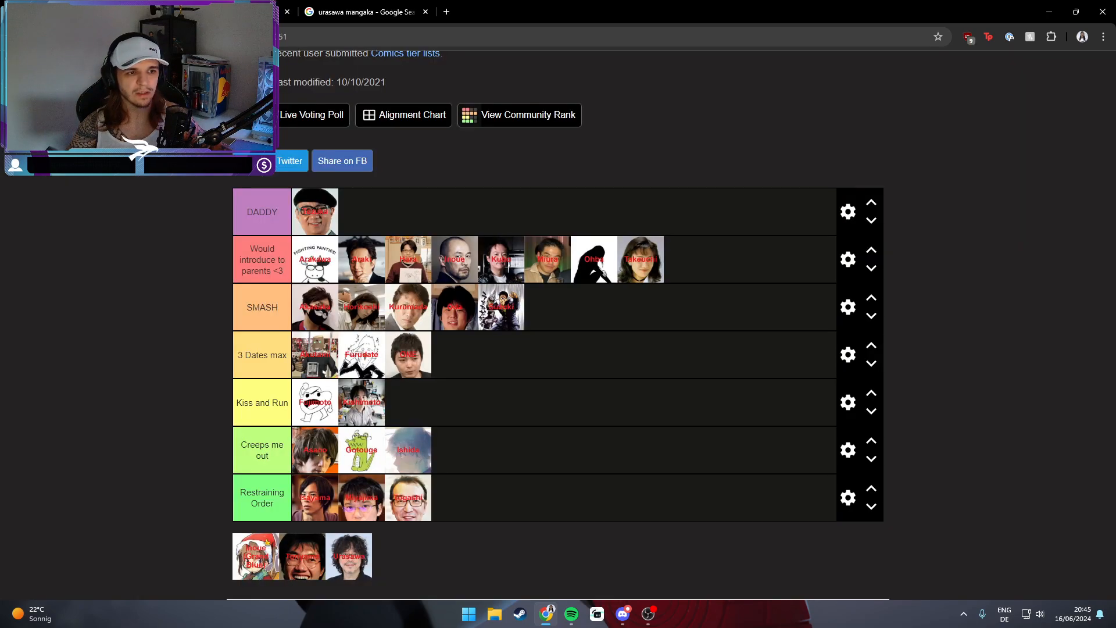
drag(301, 555, 707, 259)
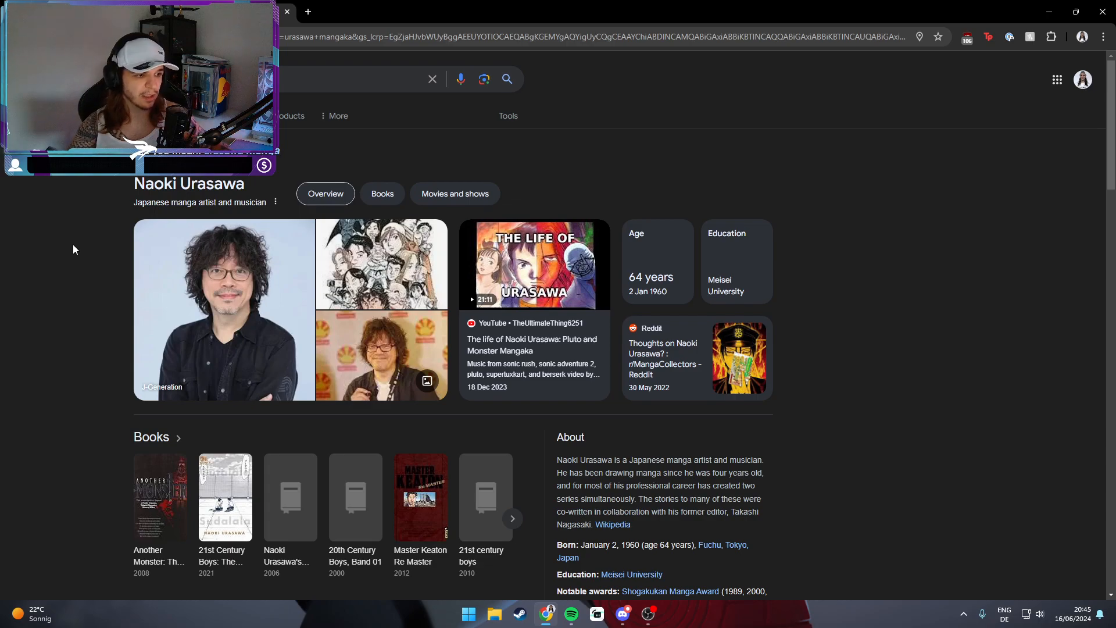
Preview Naoki Urasawa's Wikipedia photo, then close the Urasawa search
scroll(down, 3)
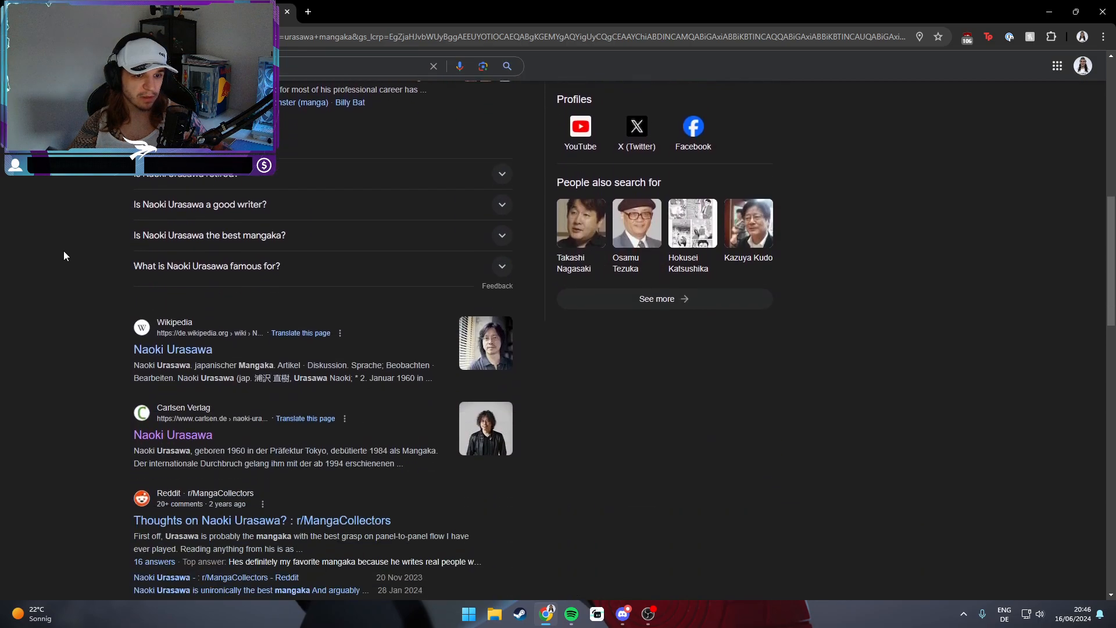
scroll(up, 3)
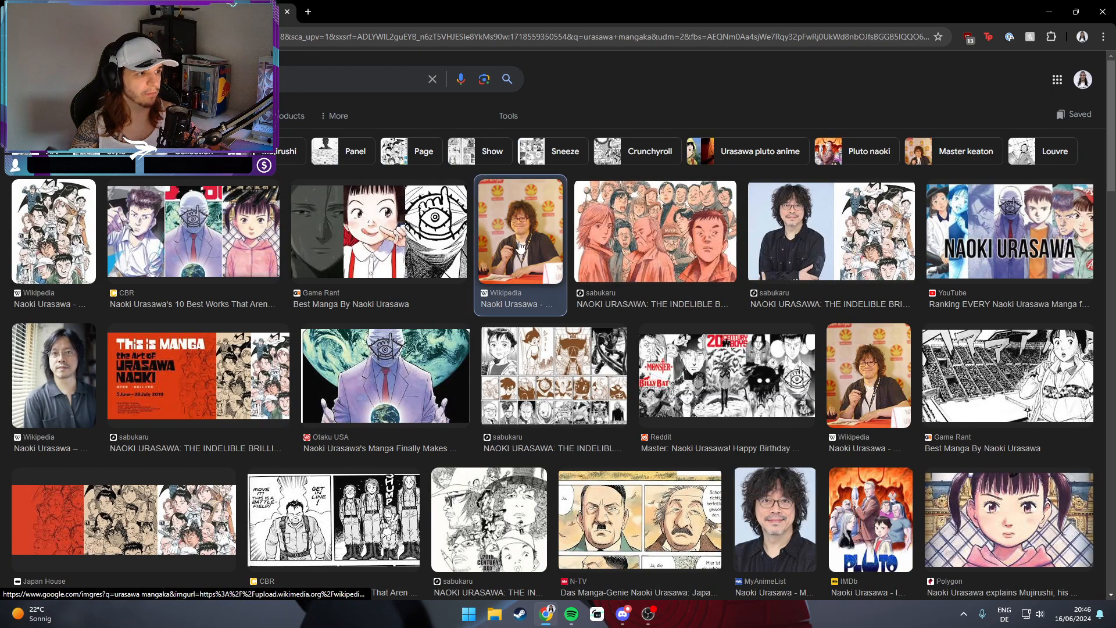
click(520, 231)
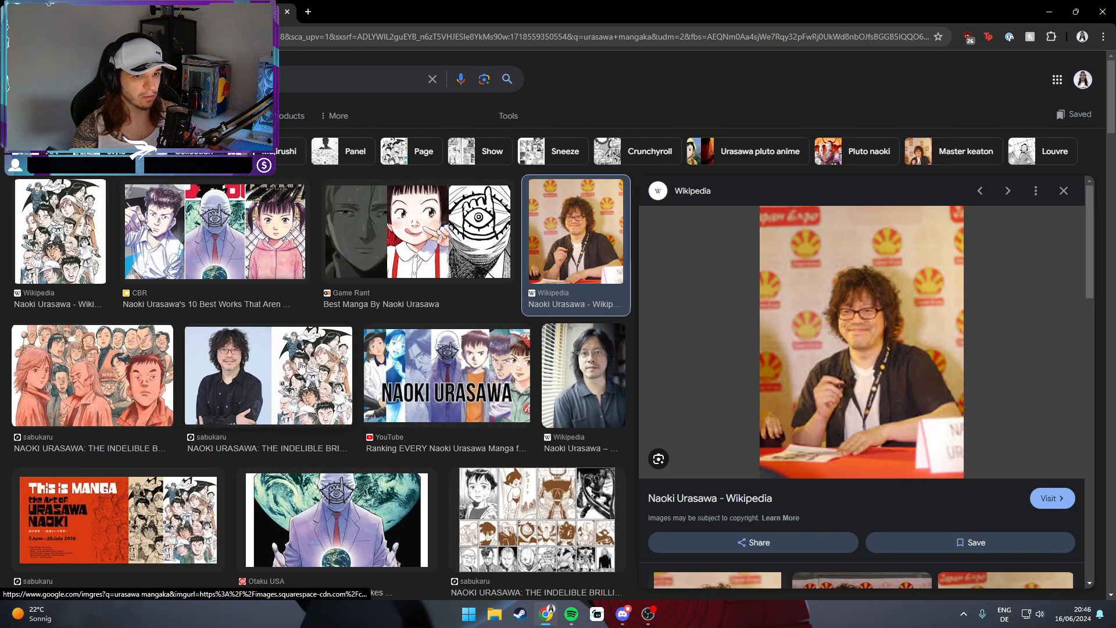
click(584, 375)
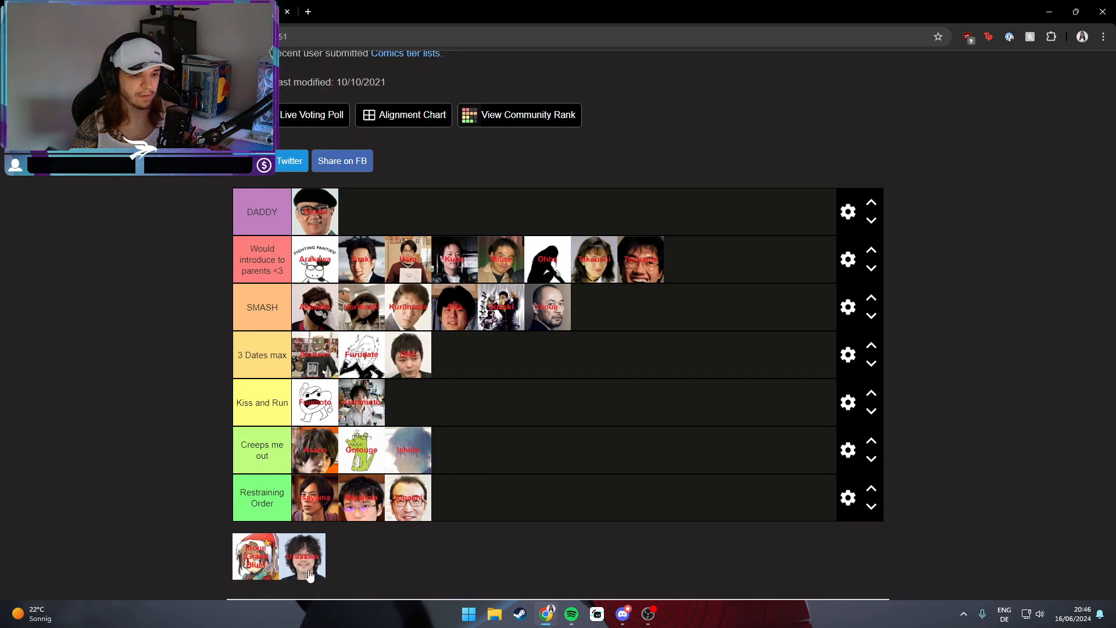
Drag Urasawa's curly-haired portrait from the pool into the 3 Dates max row
drag(302, 555, 455, 355)
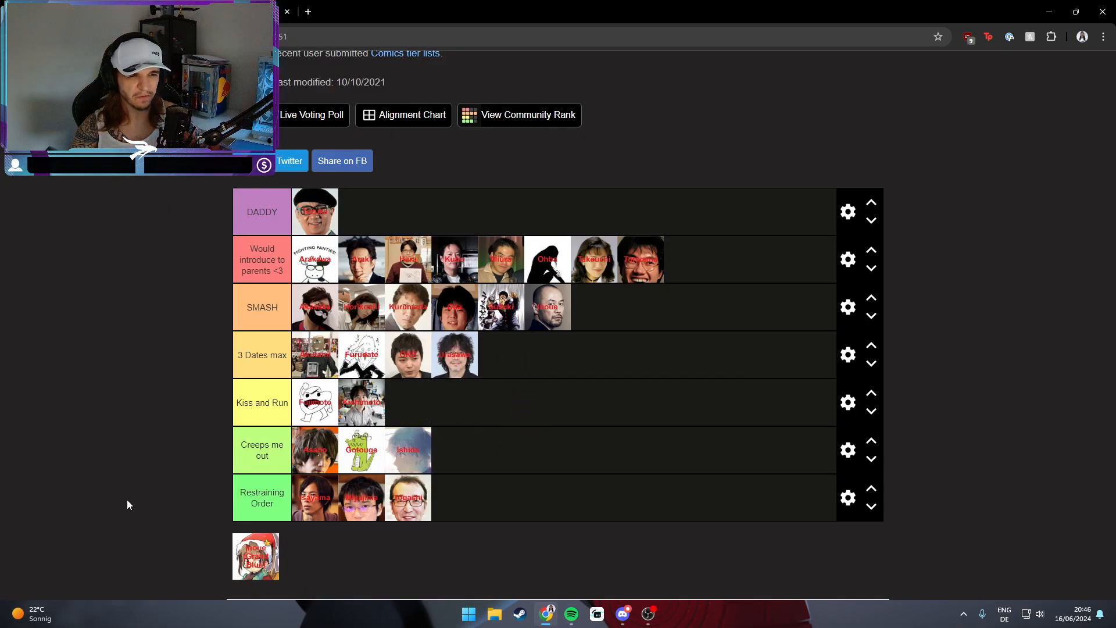
mouse_move(156, 470)
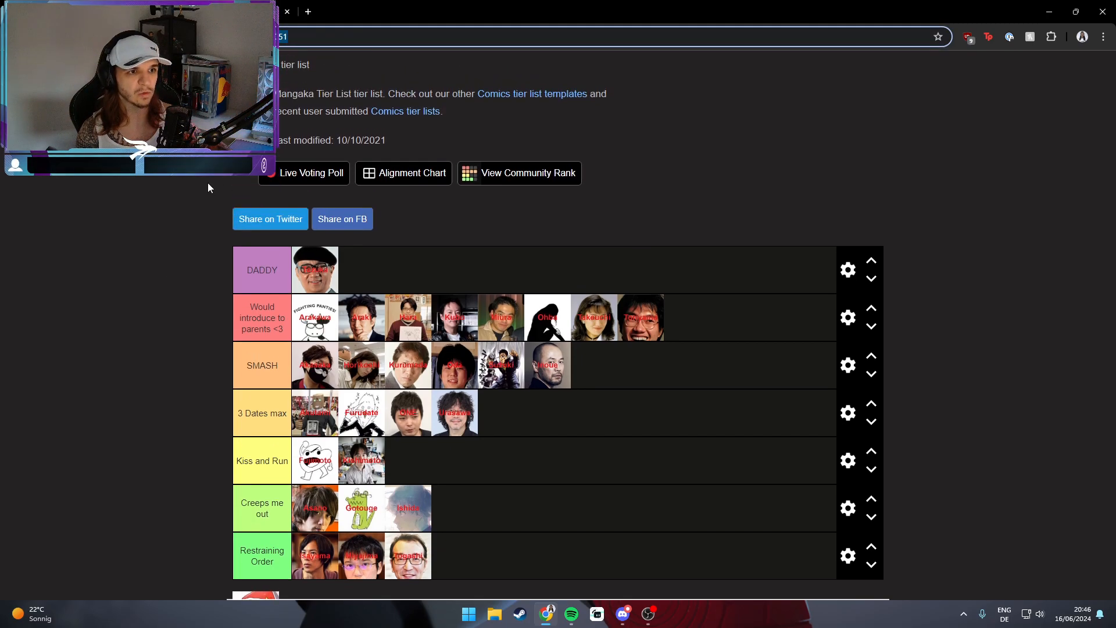
scroll(down, 3)
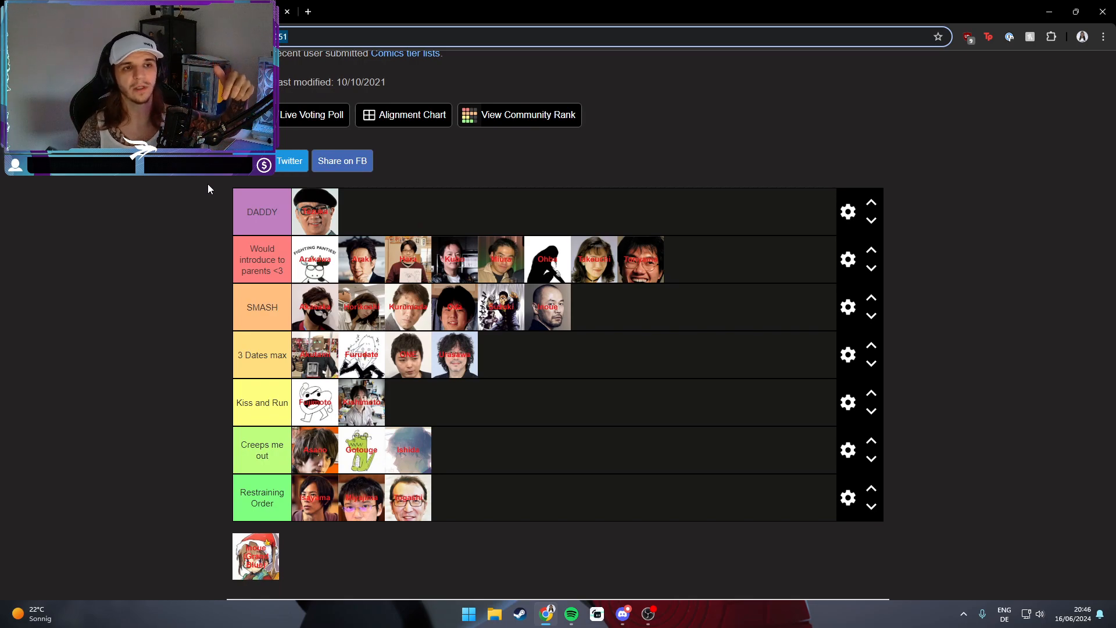